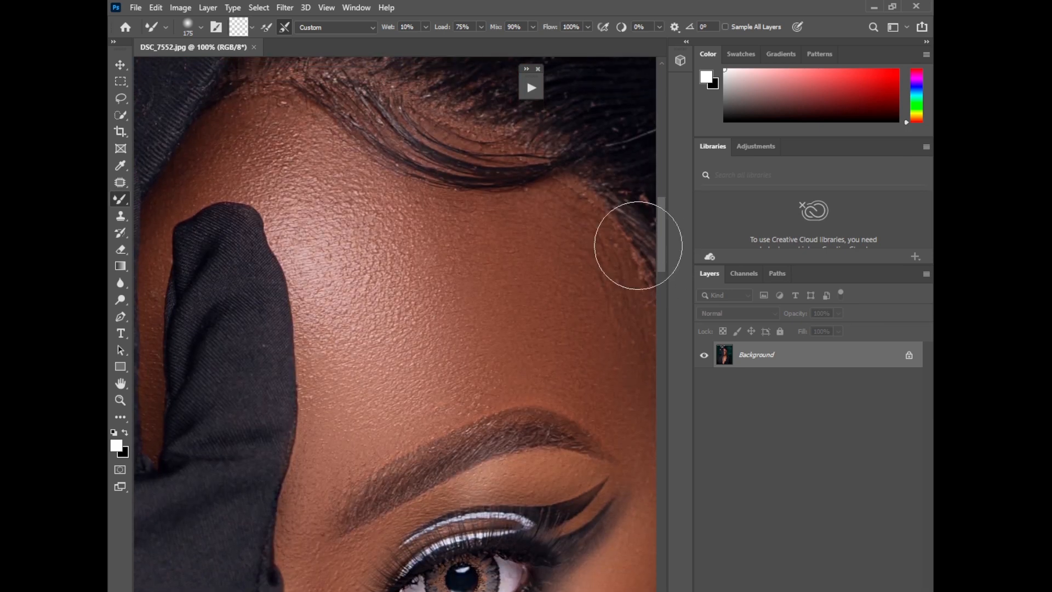
Scroll the view while duplicating the Background layer and adding an empty layer on top.
{"action": "scroll", "scroll_direction": "down", "scroll_amount": 3}
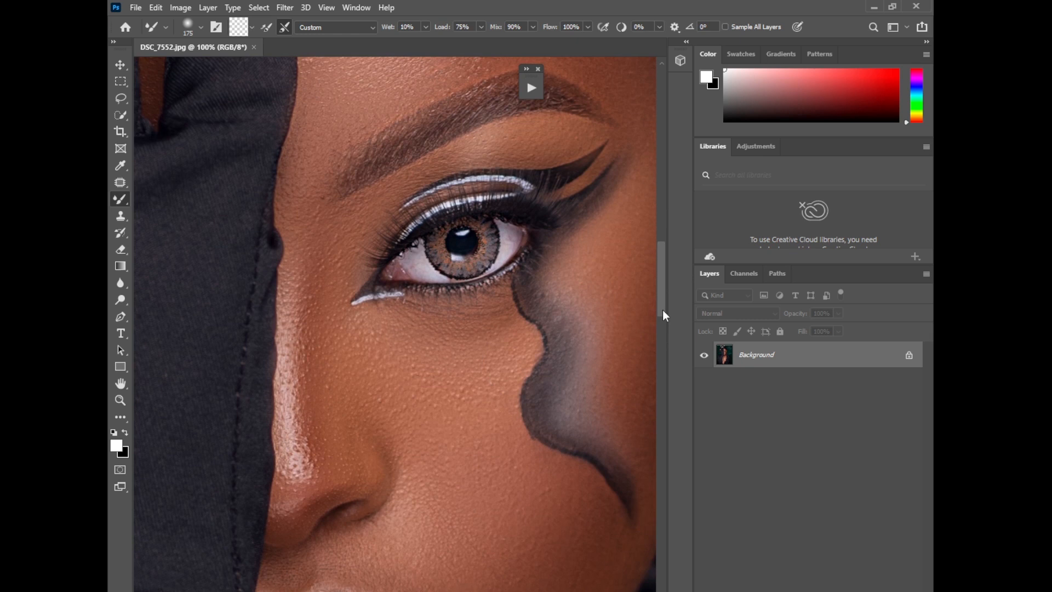
{"action": "scroll", "scroll_direction": "down", "scroll_amount": 3}
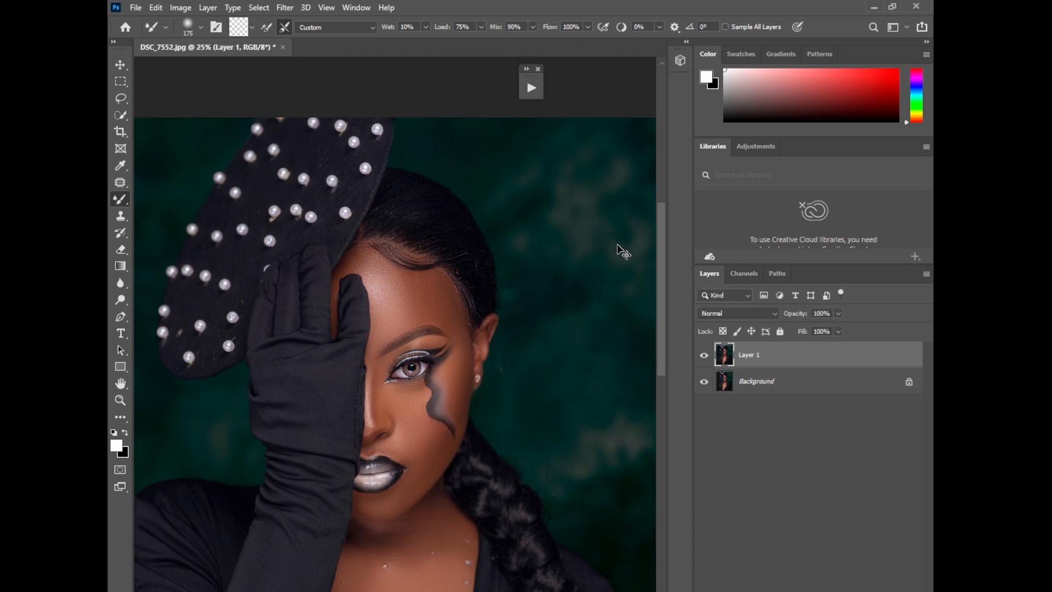
{"action": "mouse_move", "coordinate": [862, 590]}
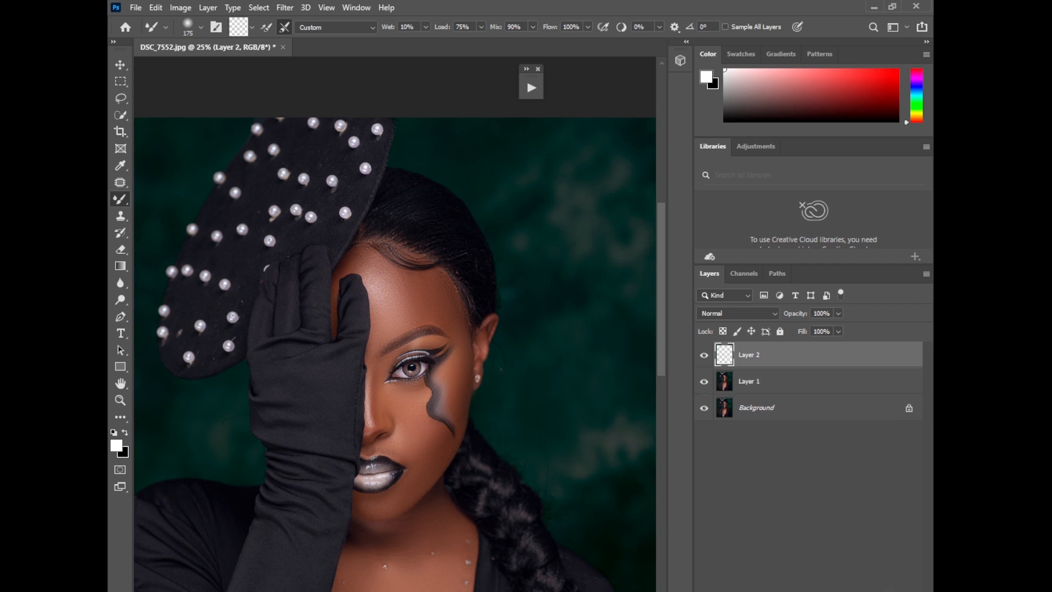
{"action": "mouse_move", "coordinate": [779, 389]}
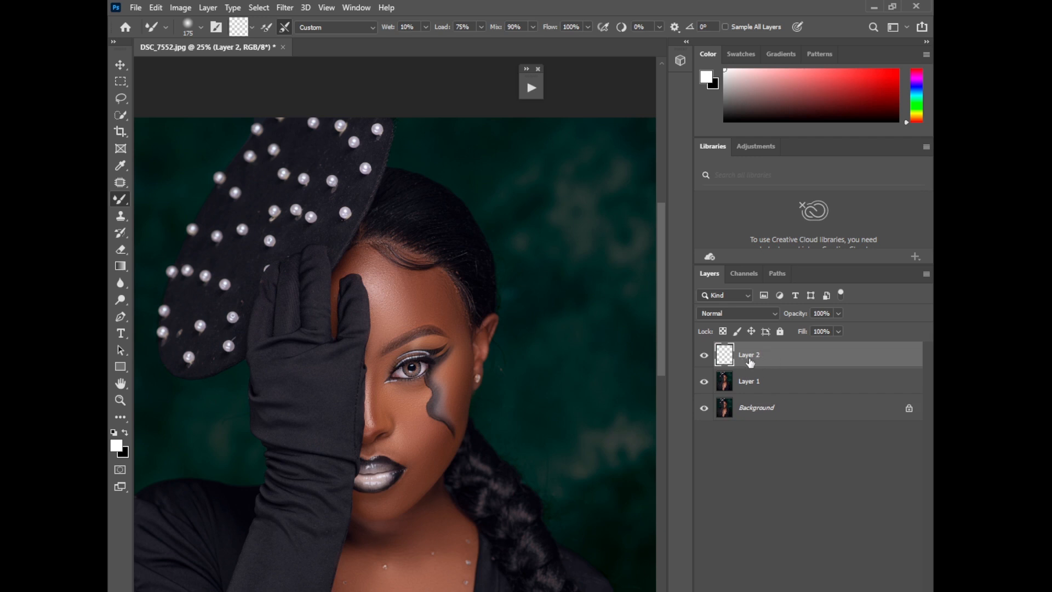
Fill the empty top layer with 50% Gray via Edit > Fill.
{"action": "left_click", "coordinate": [154, 8]}
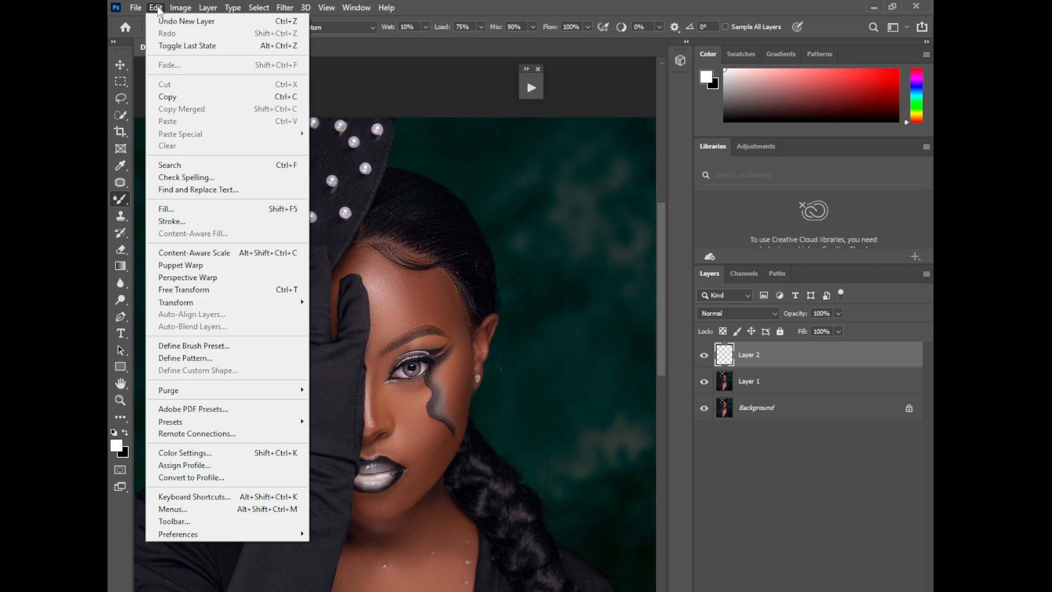
{"action": "left_click", "coordinate": [166, 208]}
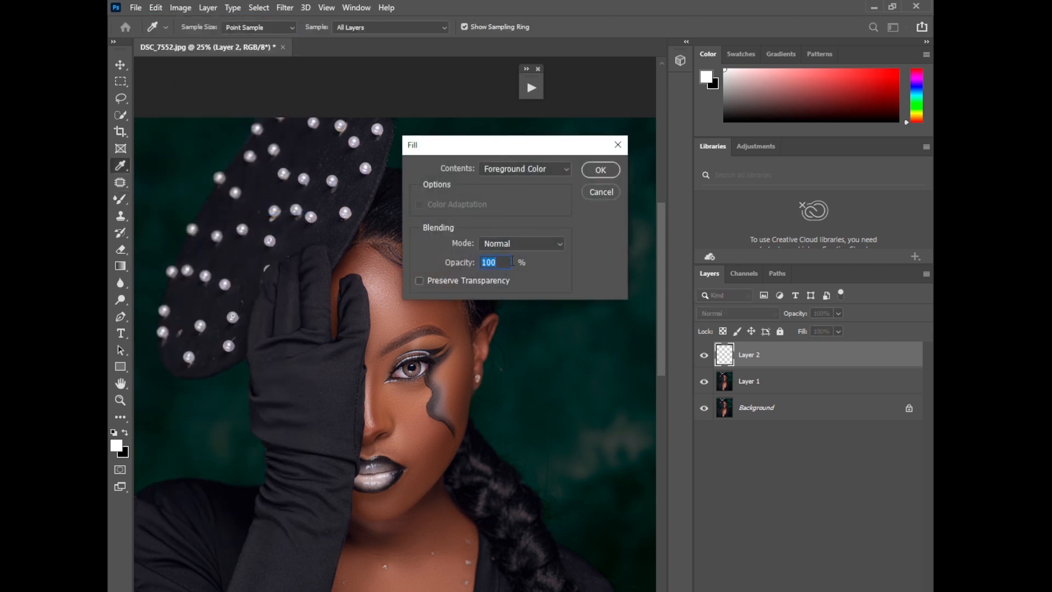
{"action": "left_click", "coordinate": [520, 243]}
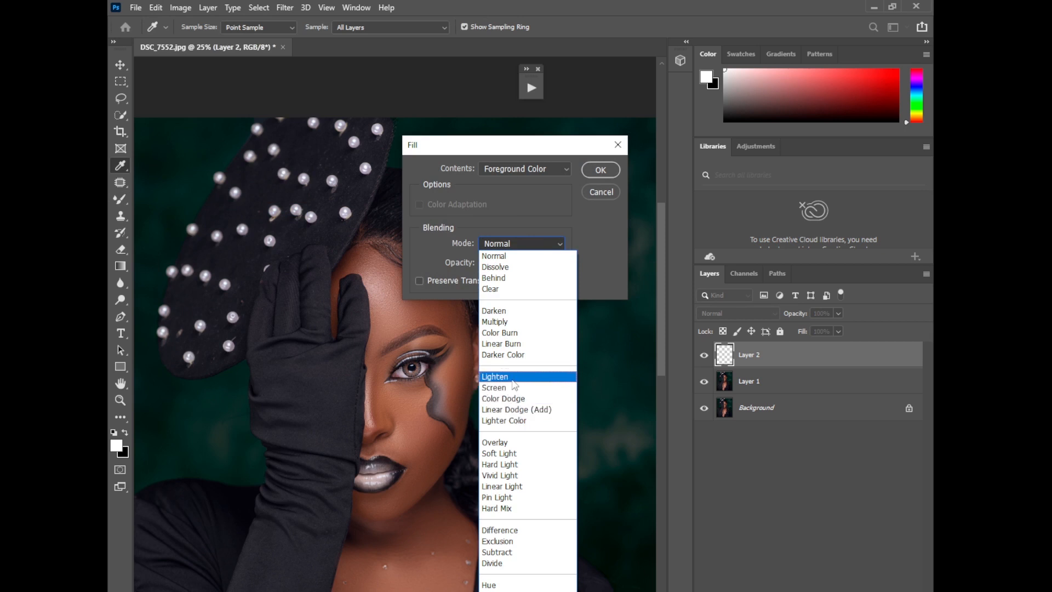
{"action": "left_click", "coordinate": [524, 169]}
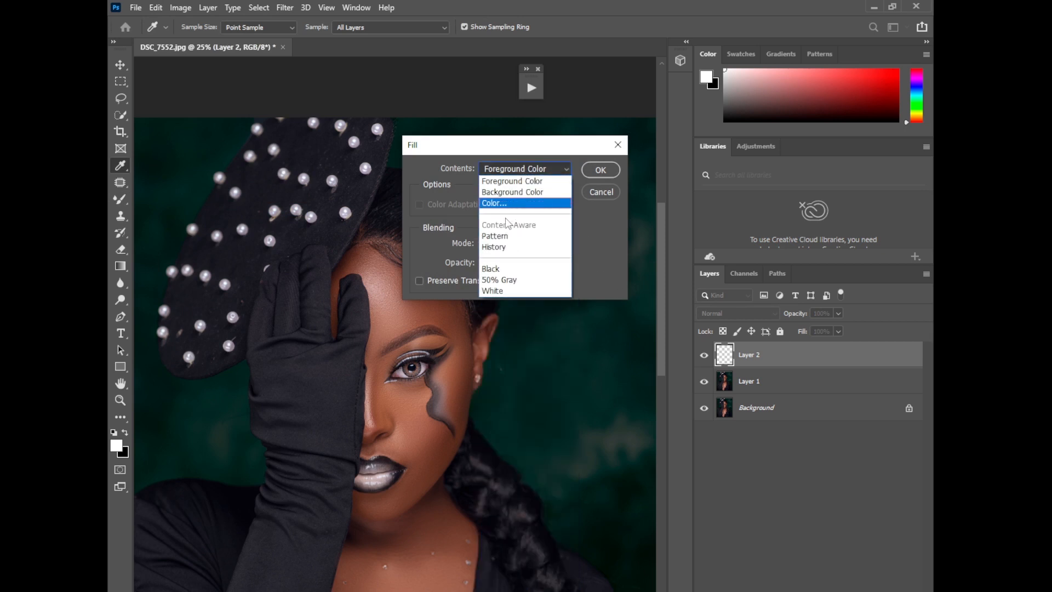
{"action": "left_click", "coordinate": [499, 279]}
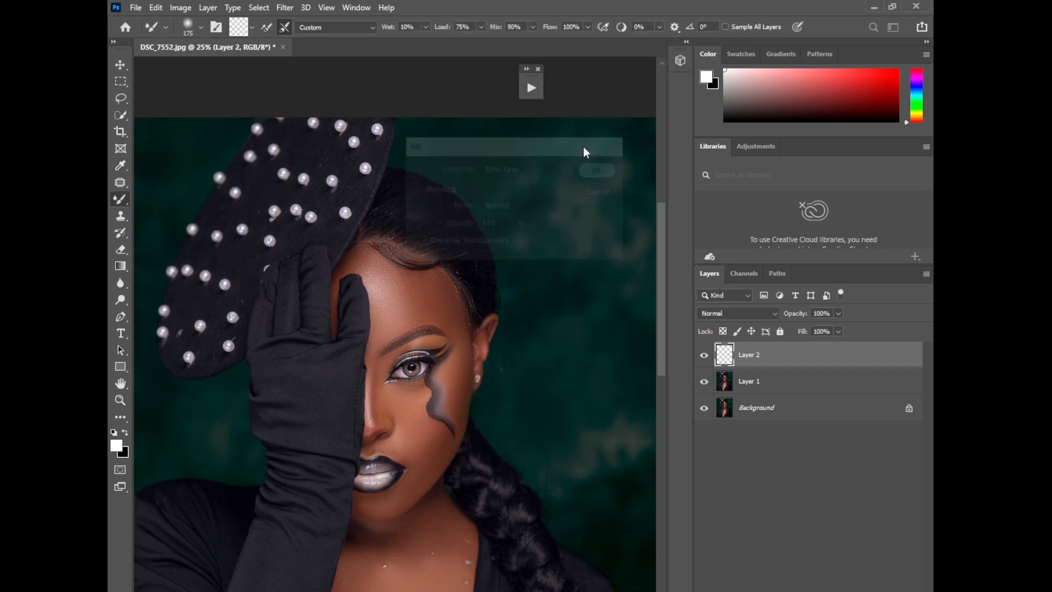
{"action": "left_click", "coordinate": [595, 169]}
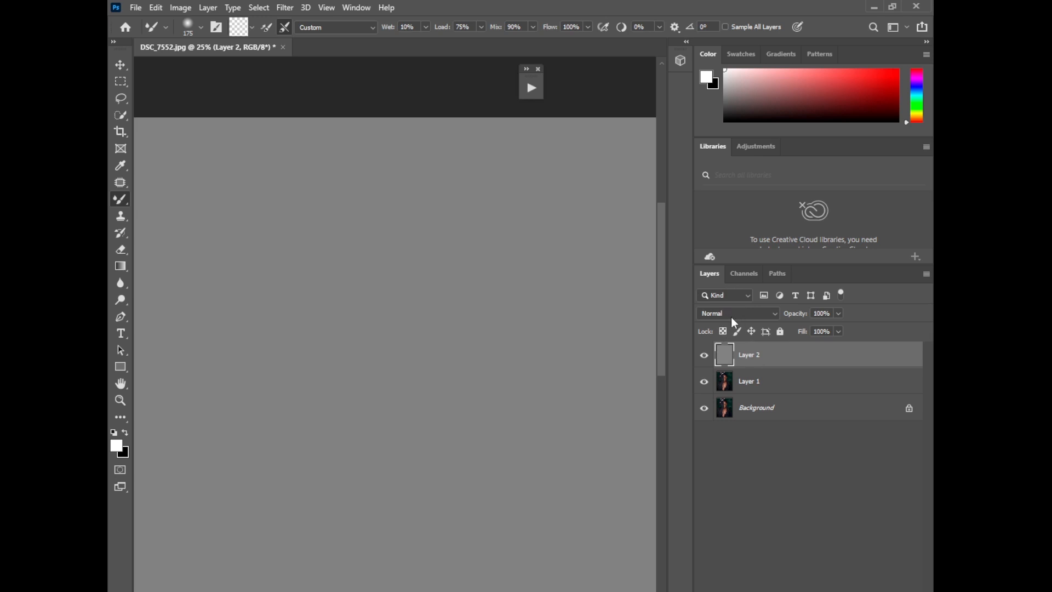
Set the gray layer's blend mode to Overlay so the portrait shows through.
{"action": "left_click", "coordinate": [736, 313]}
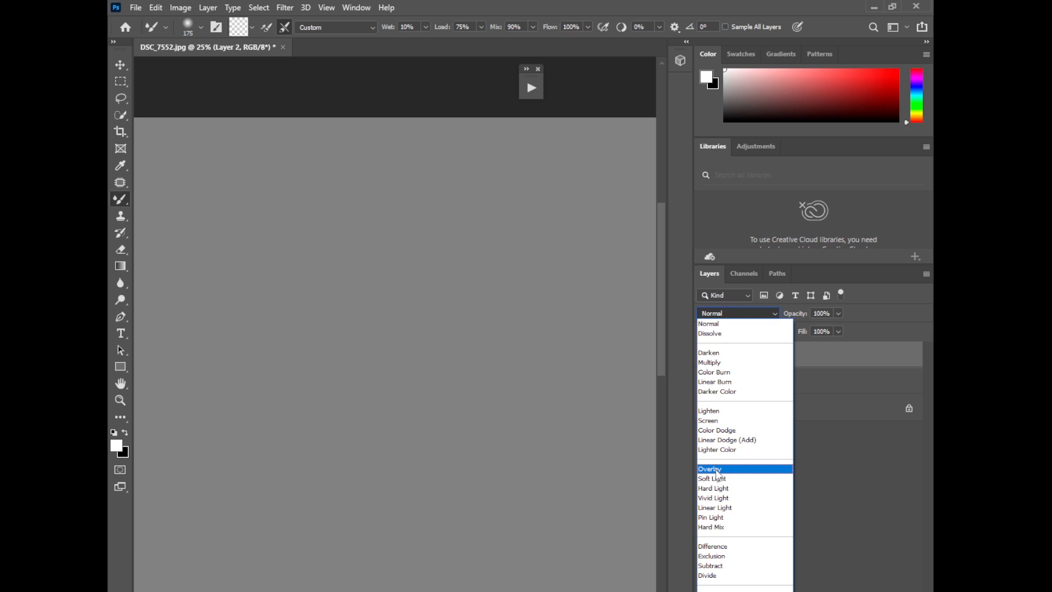
{"action": "left_click", "coordinate": [710, 467]}
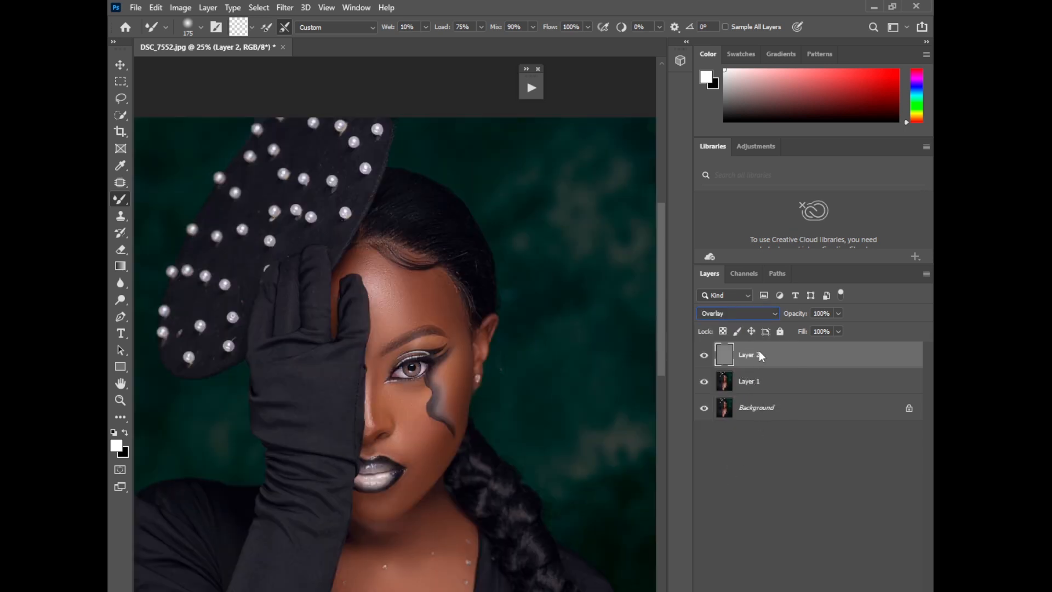
Convert the gray layer to a Smart Object and head to the Filter menu for Camera Raw.
{"action": "right_click", "coordinate": [746, 353]}
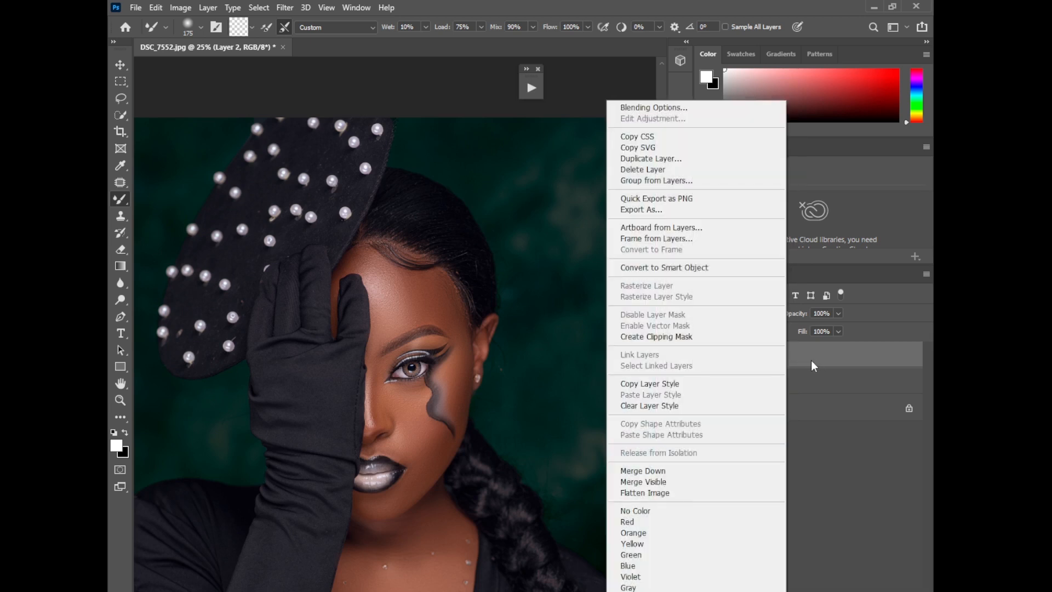
{"action": "mouse_move", "coordinate": [668, 271]}
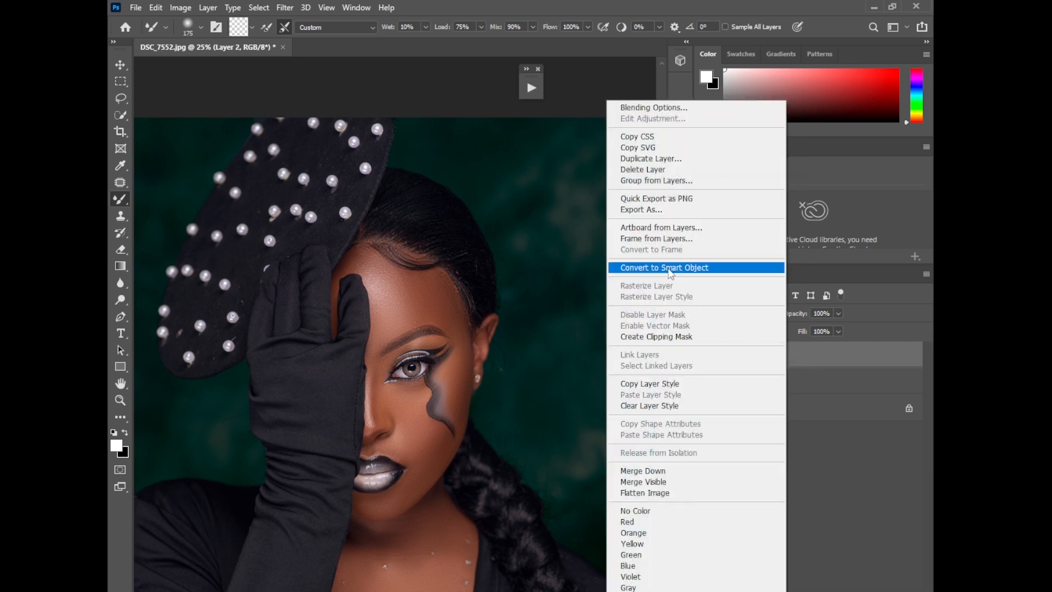
{"action": "left_click", "coordinate": [664, 267]}
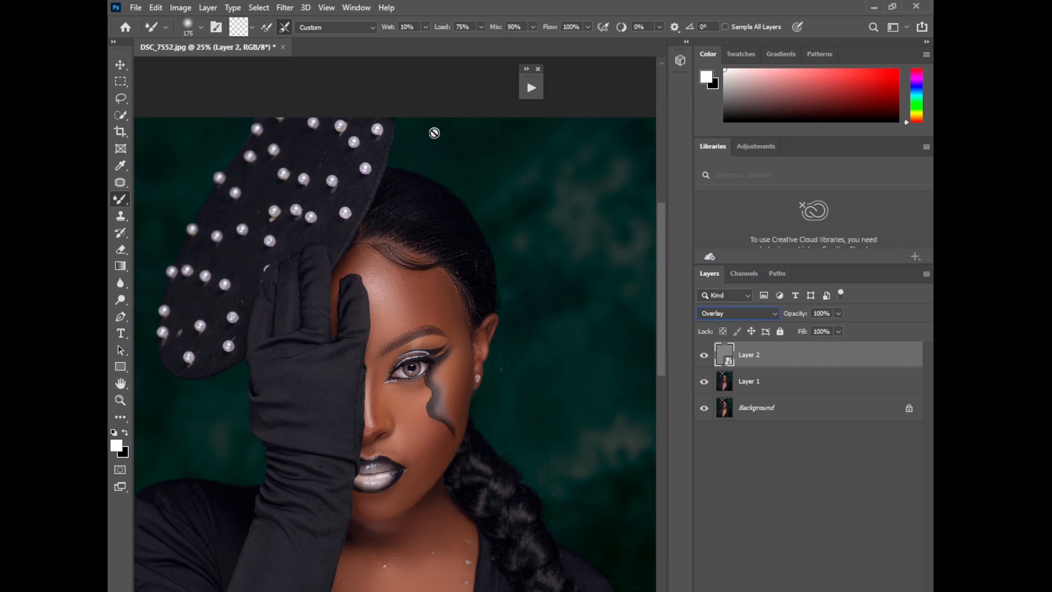
{"action": "left_click", "coordinate": [284, 8]}
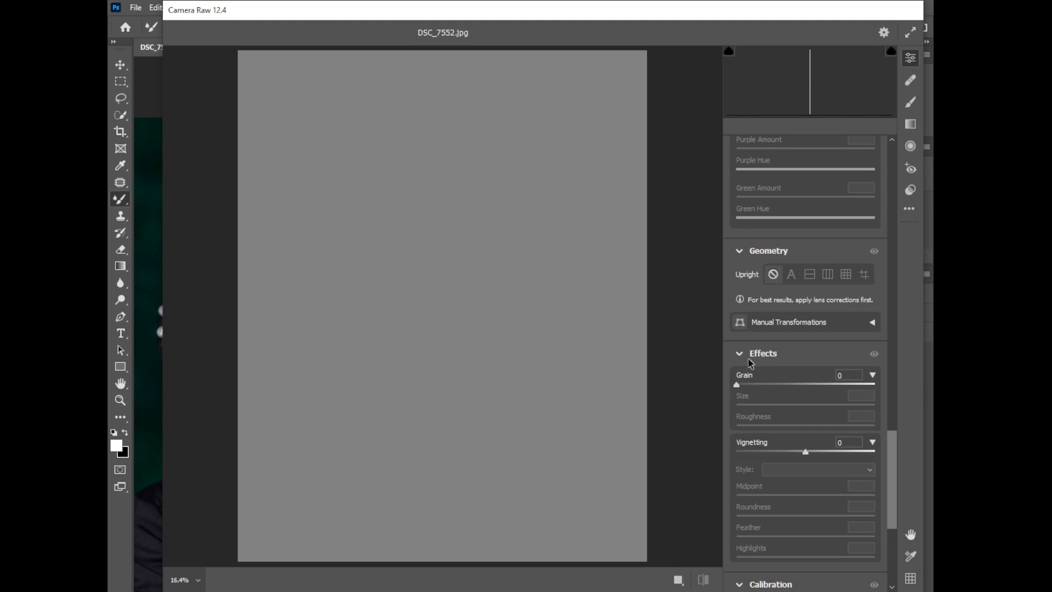
In Camera Raw Effects, raise the Grain amount to 71.
{"action": "left_click", "coordinate": [738, 354]}
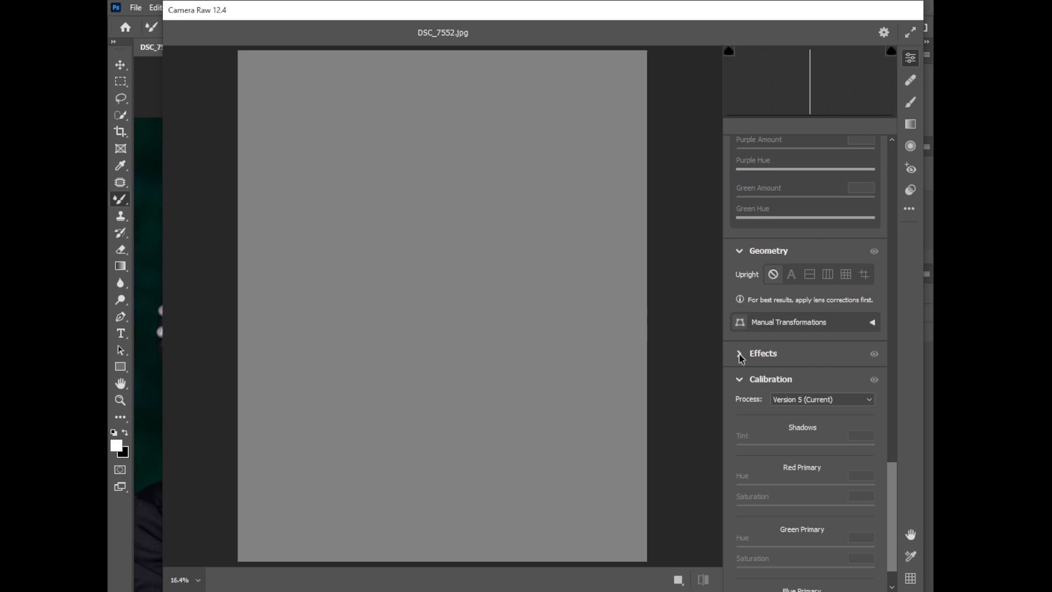
{"action": "left_click", "coordinate": [738, 354]}
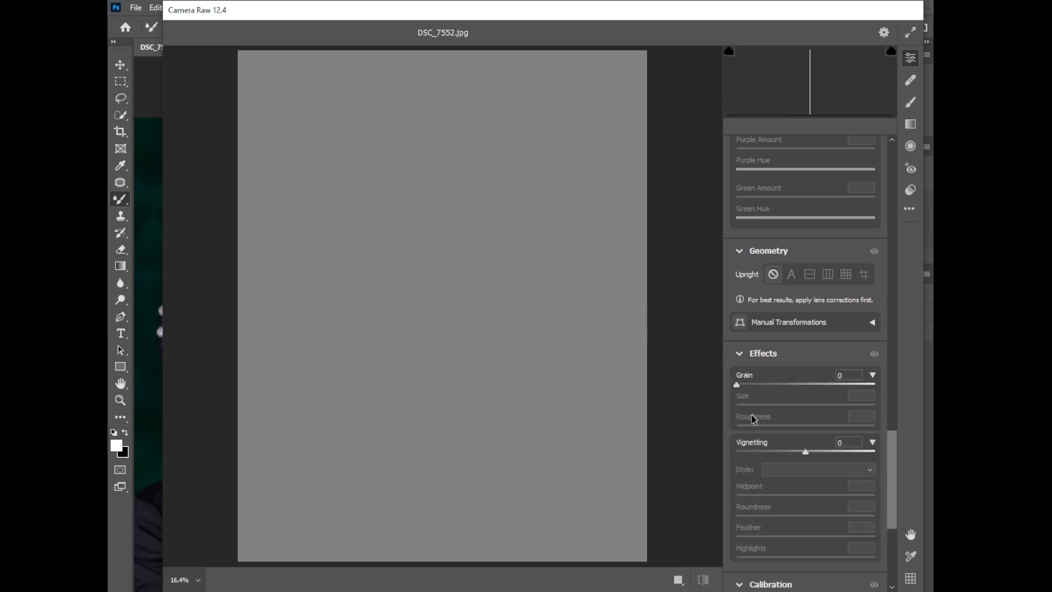
{"action": "left_click_drag", "start_coordinate": [736, 383], "coordinate": [774, 383]}
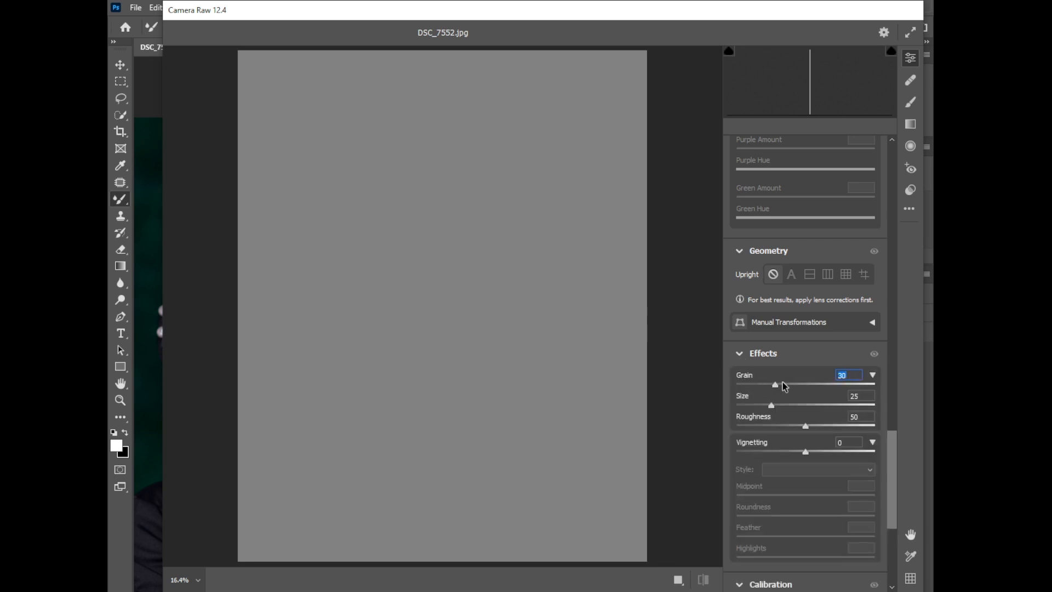
{"action": "left_click_drag", "start_coordinate": [775, 385], "coordinate": [829, 385]}
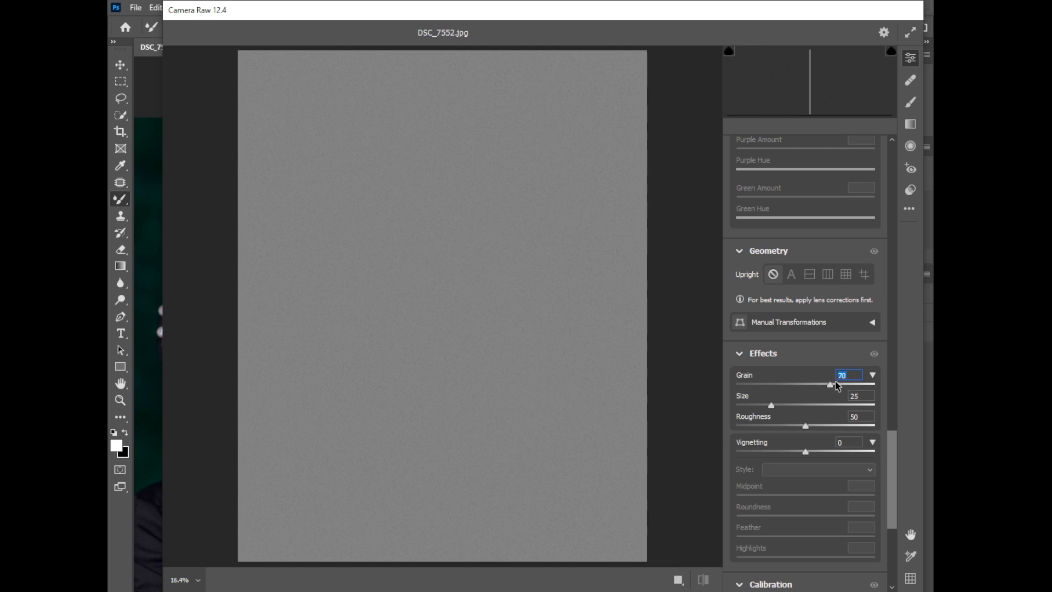
{"action": "left_click_drag", "start_coordinate": [828, 384], "coordinate": [835, 383]}
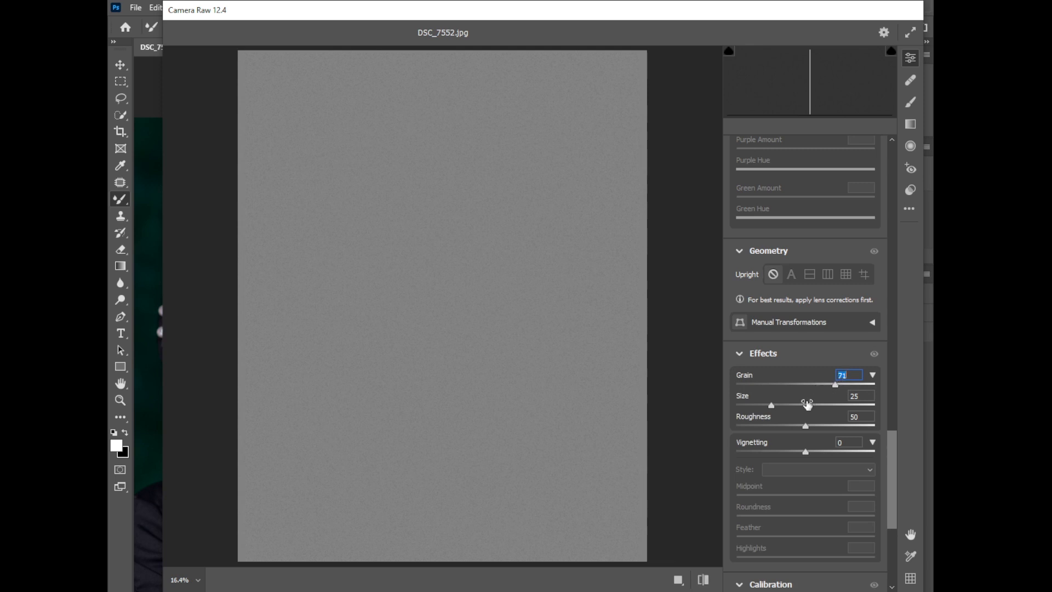
{"action": "mouse_move", "coordinate": [538, 283]}
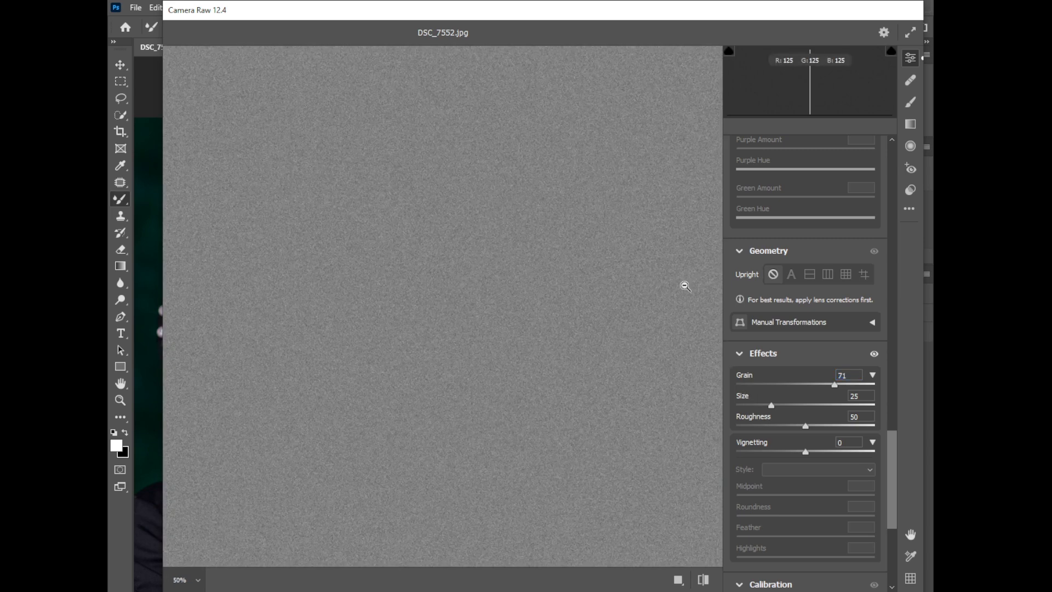
{"action": "mouse_move", "coordinate": [742, 410]}
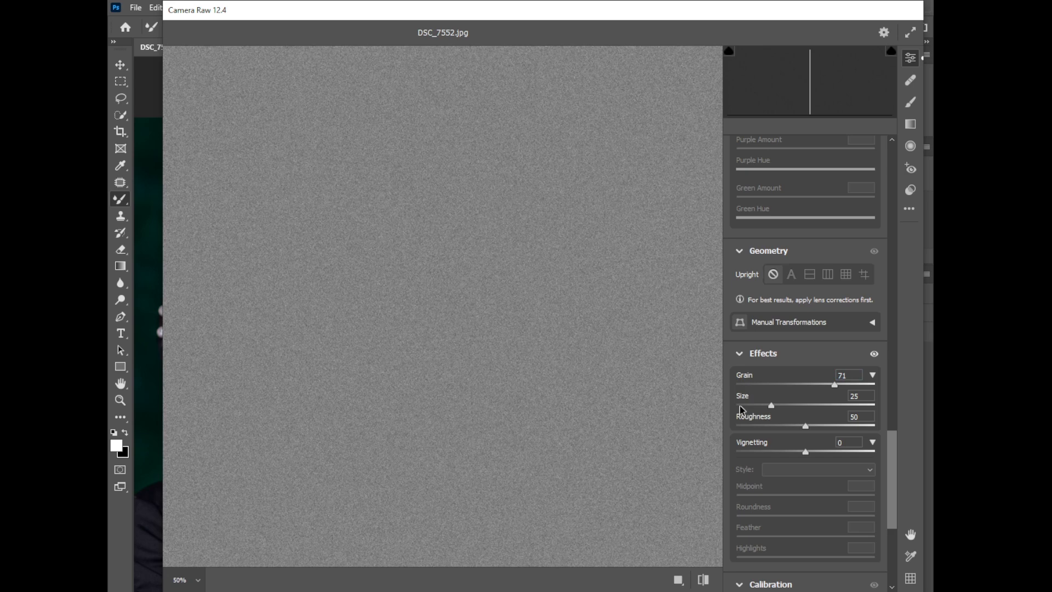
Set grain Size to 63 and Roughness to a low value just above zero.
{"action": "left_click_drag", "start_coordinate": [770, 405], "coordinate": [798, 404]}
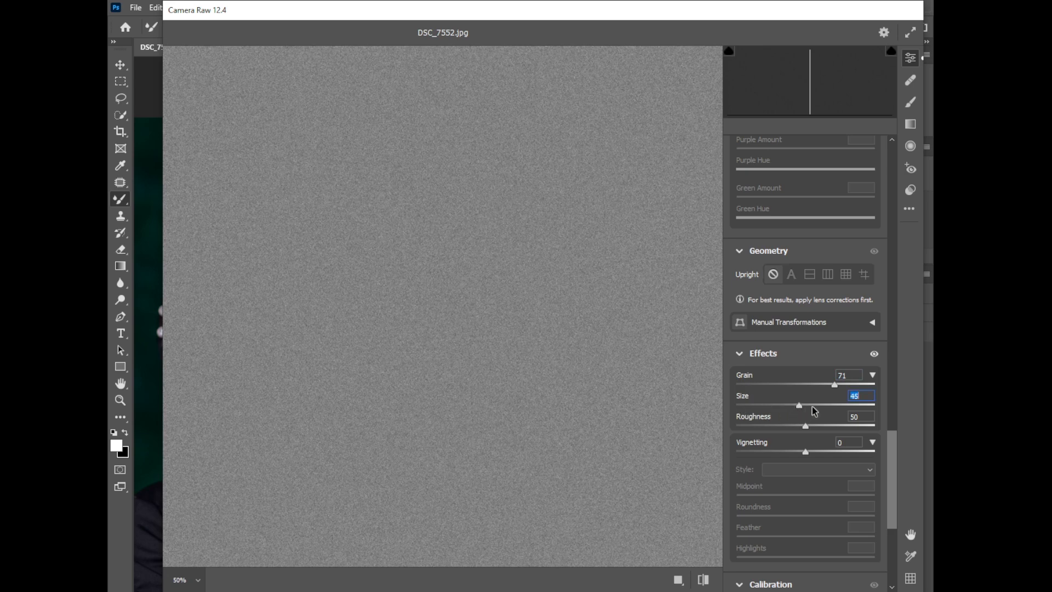
{"action": "left_click_drag", "start_coordinate": [798, 404], "coordinate": [825, 405]}
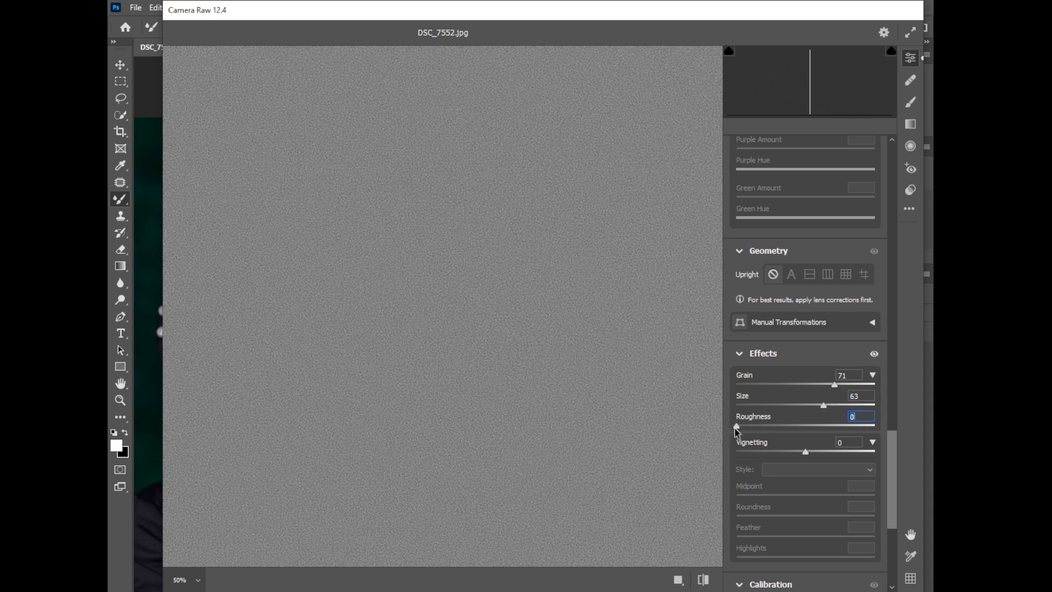
{"action": "left_click_drag", "start_coordinate": [736, 425], "coordinate": [751, 425]}
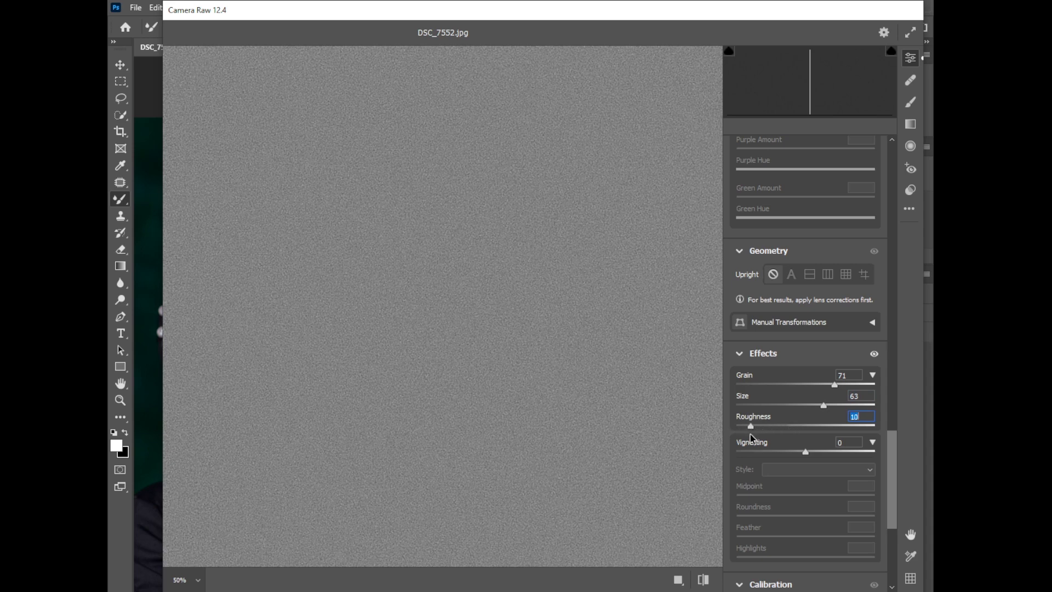
{"action": "left_click_drag", "start_coordinate": [749, 425], "coordinate": [757, 425]}
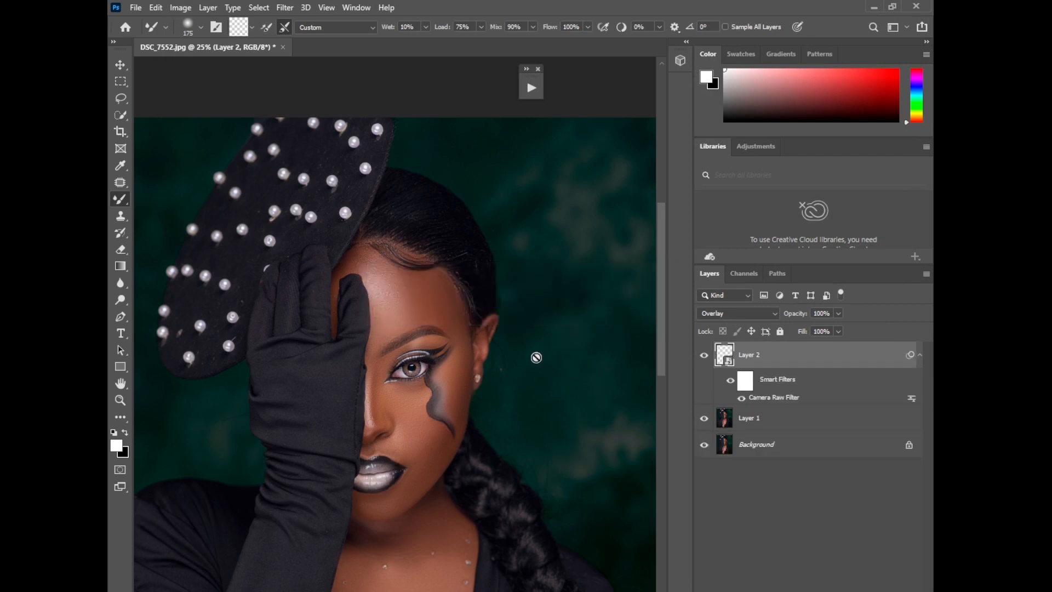
{"action": "mouse_move", "coordinate": [530, 316]}
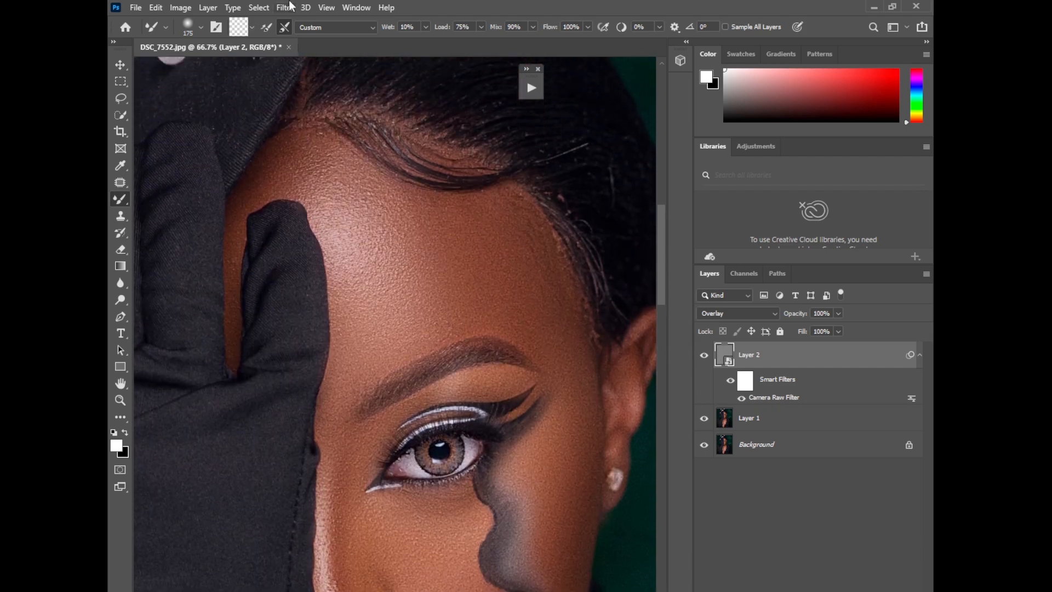
{"action": "left_click", "coordinate": [285, 8]}
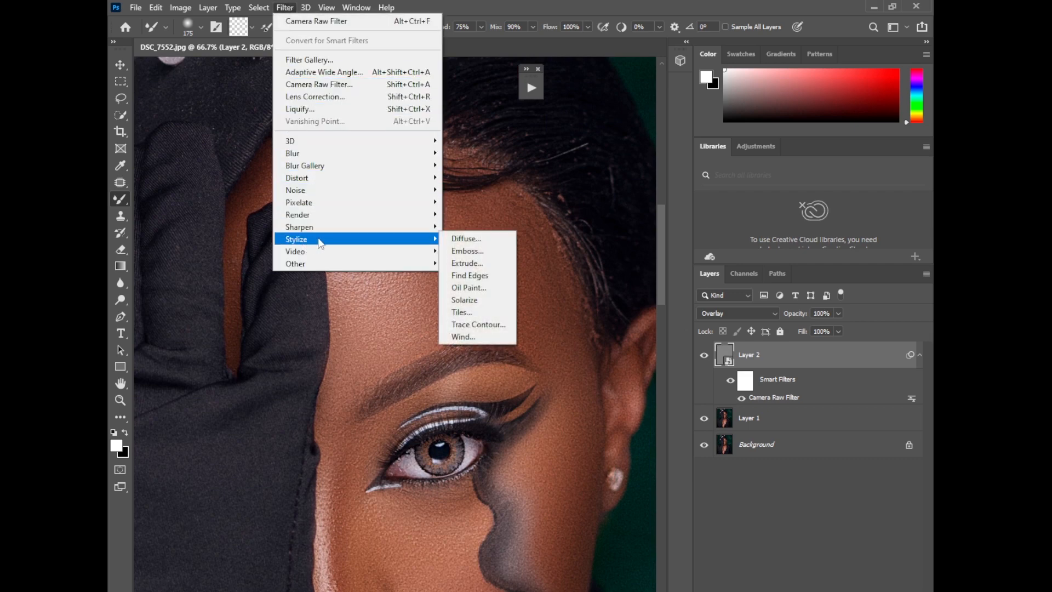
{"action": "left_click", "coordinate": [468, 287]}
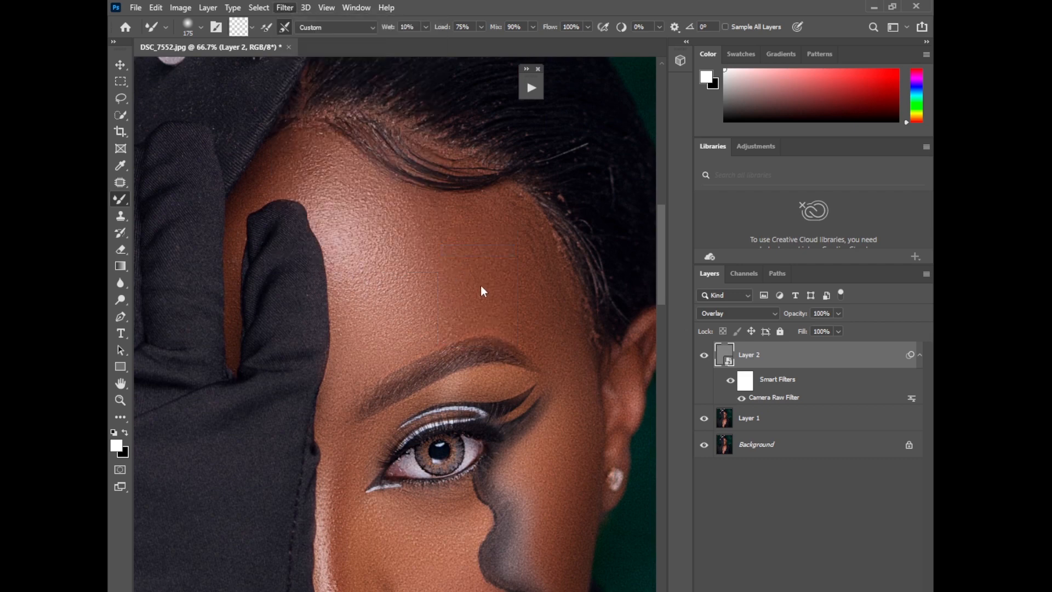
Add an Emboss filter keeping Angle 161 and Height 3, with Amount raised to 46.
{"action": "left_click", "coordinate": [283, 8]}
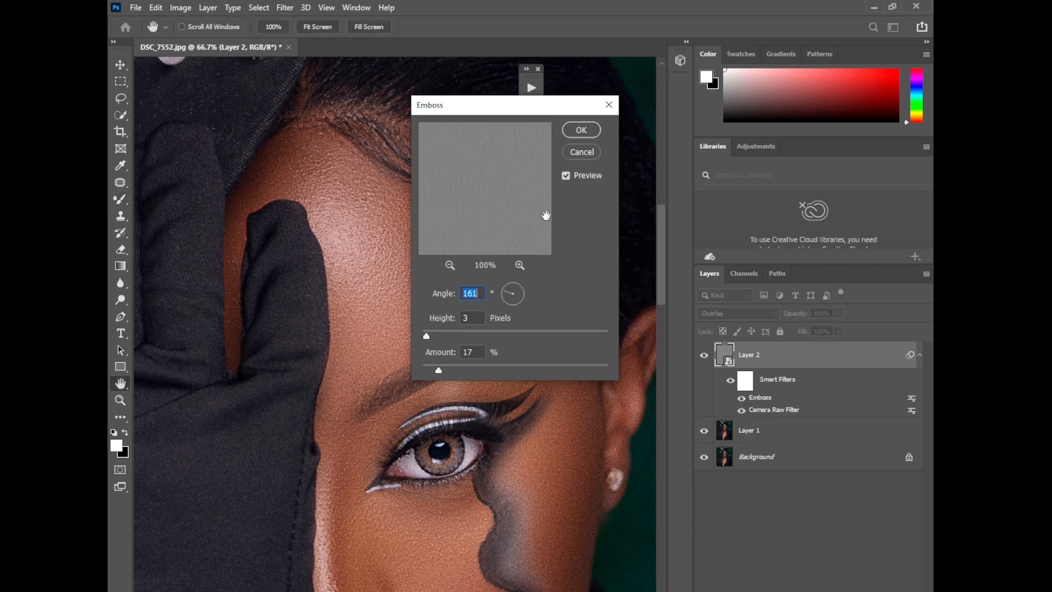
{"action": "mouse_move", "coordinate": [553, 125]}
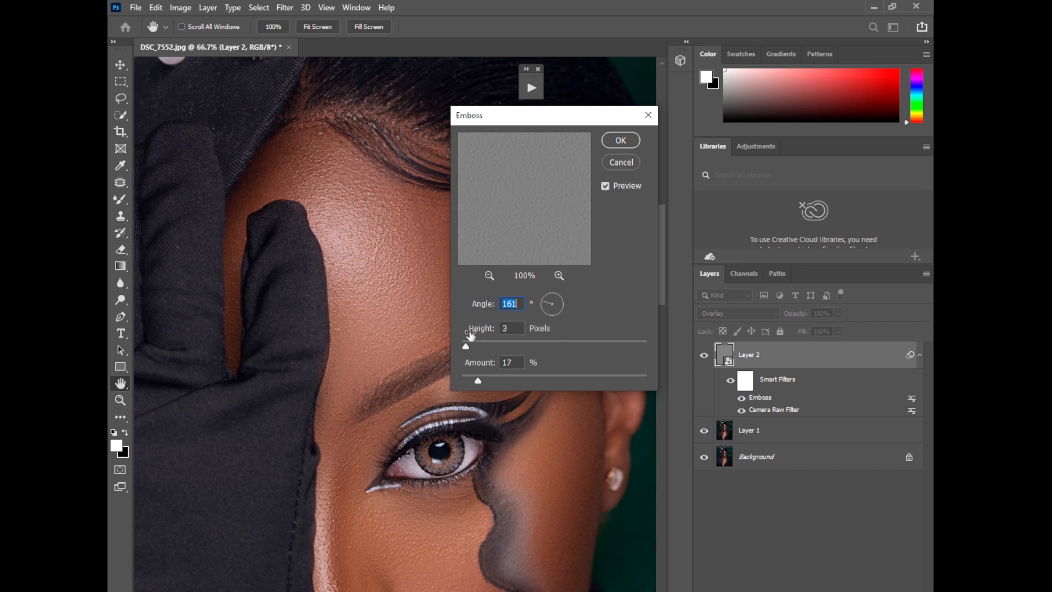
{"action": "left_click_drag", "start_coordinate": [478, 381], "coordinate": [485, 381]}
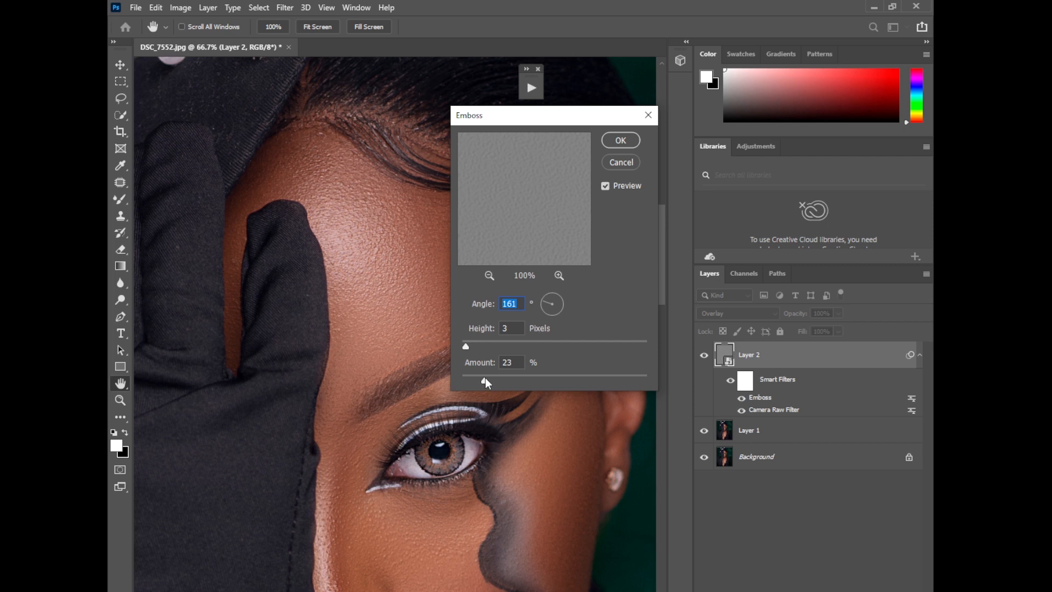
{"action": "left_click_drag", "start_coordinate": [464, 380], "coordinate": [486, 380]}
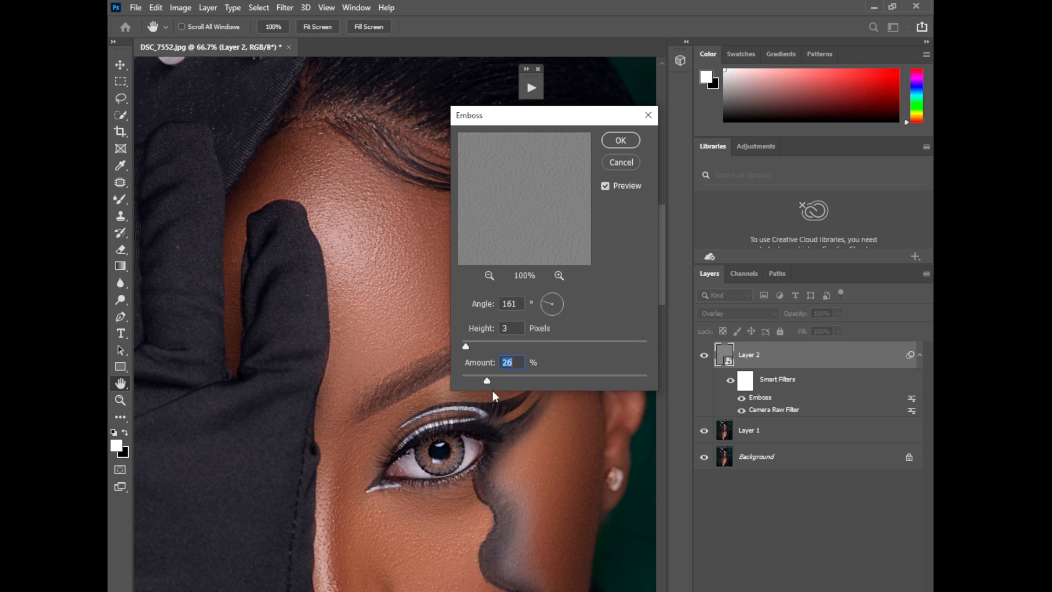
{"action": "left_click_drag", "start_coordinate": [487, 380], "coordinate": [507, 380]}
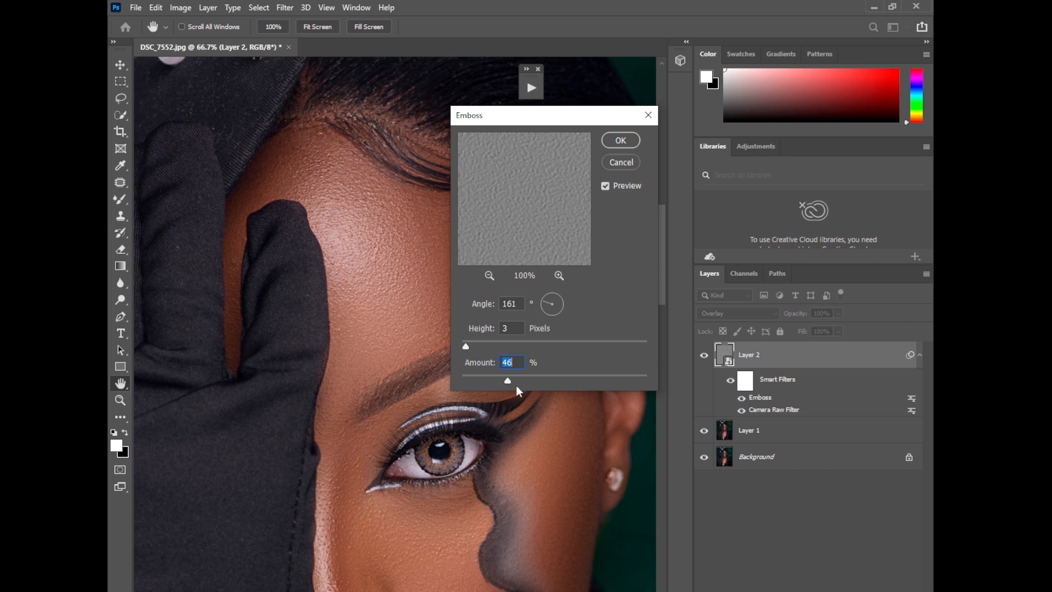
{"action": "mouse_move", "coordinate": [615, 132]}
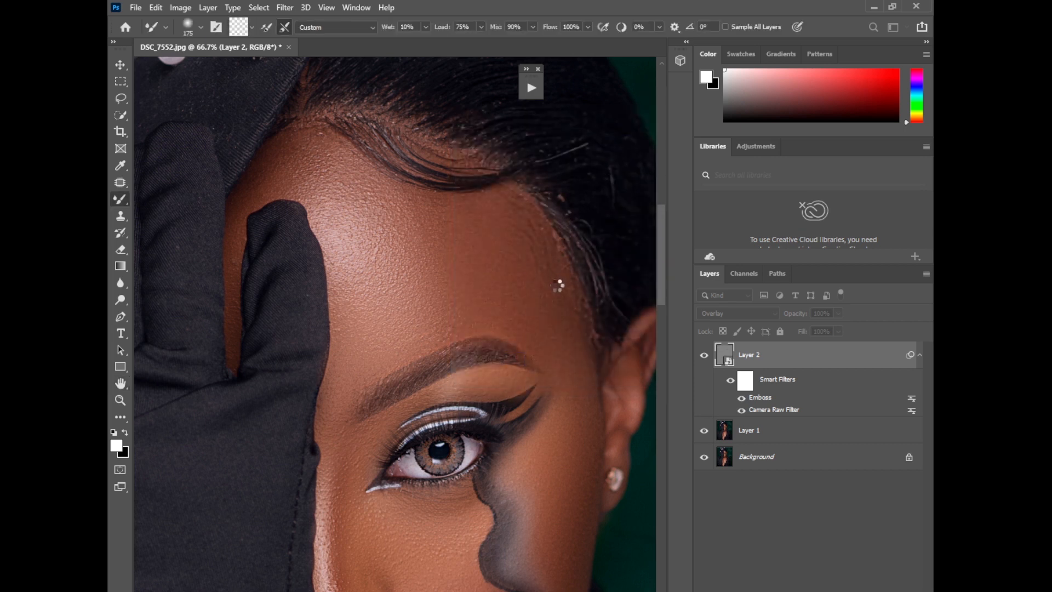
{"action": "mouse_move", "coordinate": [606, 310]}
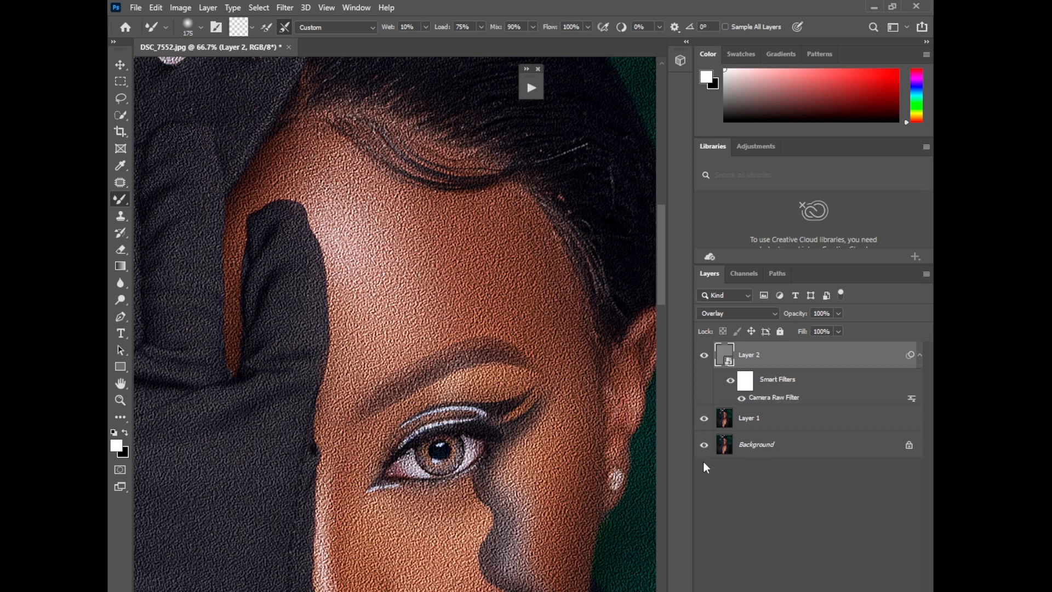
{"action": "mouse_move", "coordinate": [702, 473]}
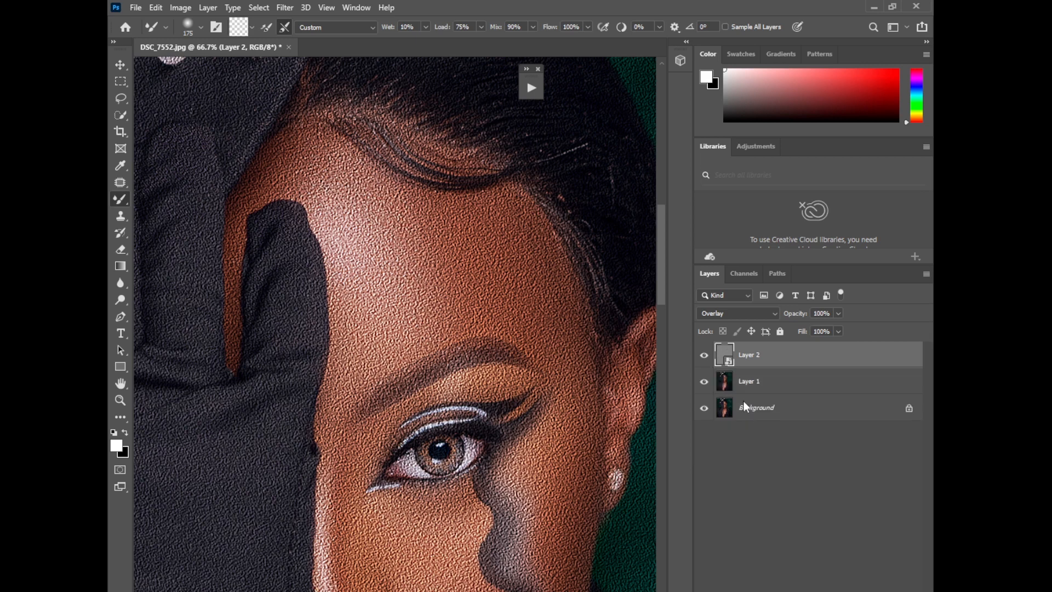
Clear Layer 2's smart filters and reapply the Camera Raw filter to it.
{"action": "left_click", "coordinate": [754, 408]}
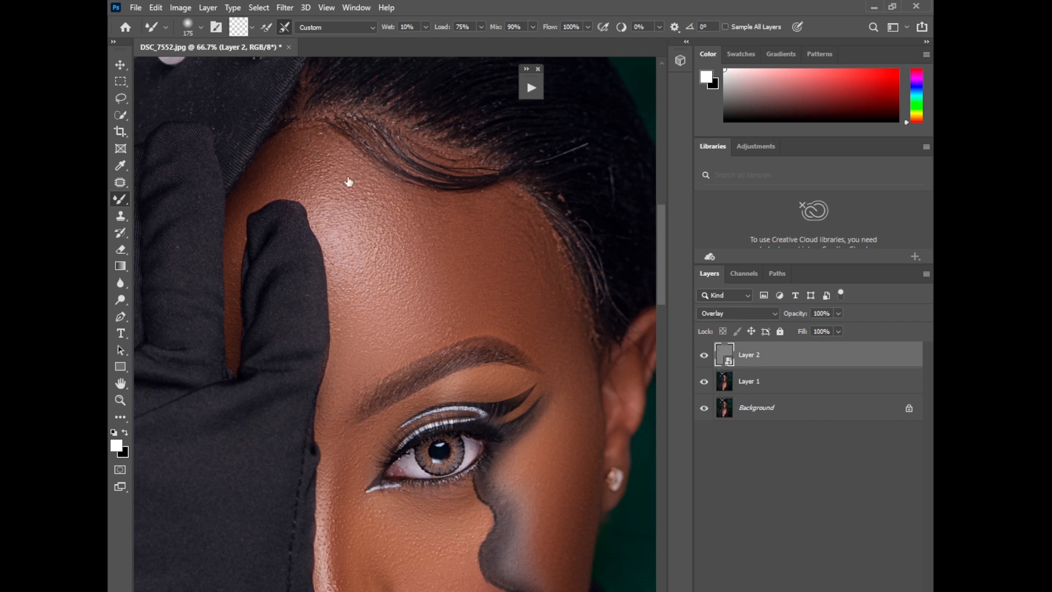
{"action": "mouse_move", "coordinate": [356, 67]}
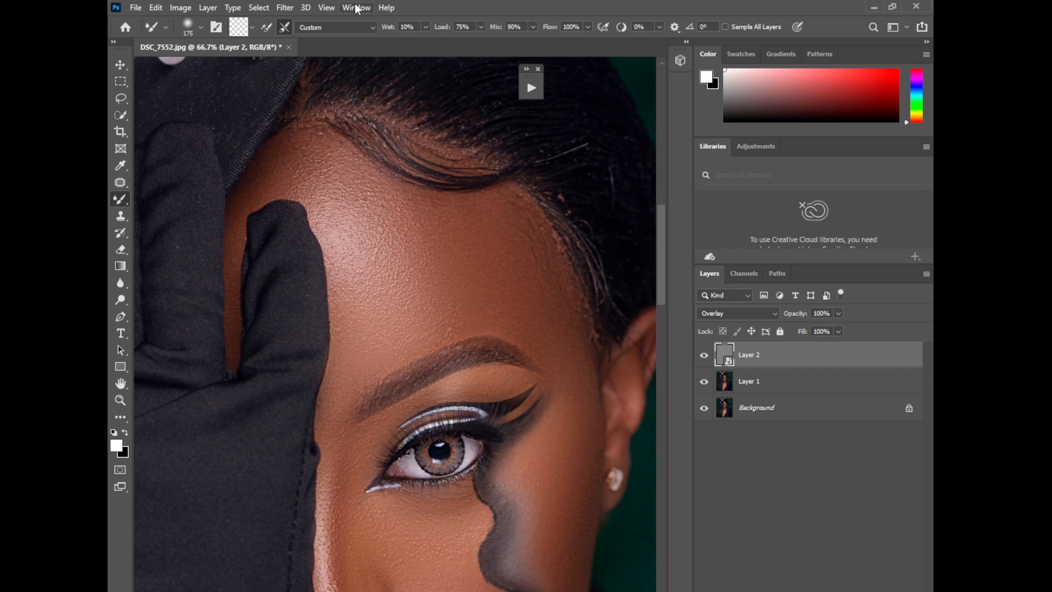
{"action": "left_click", "coordinate": [356, 8]}
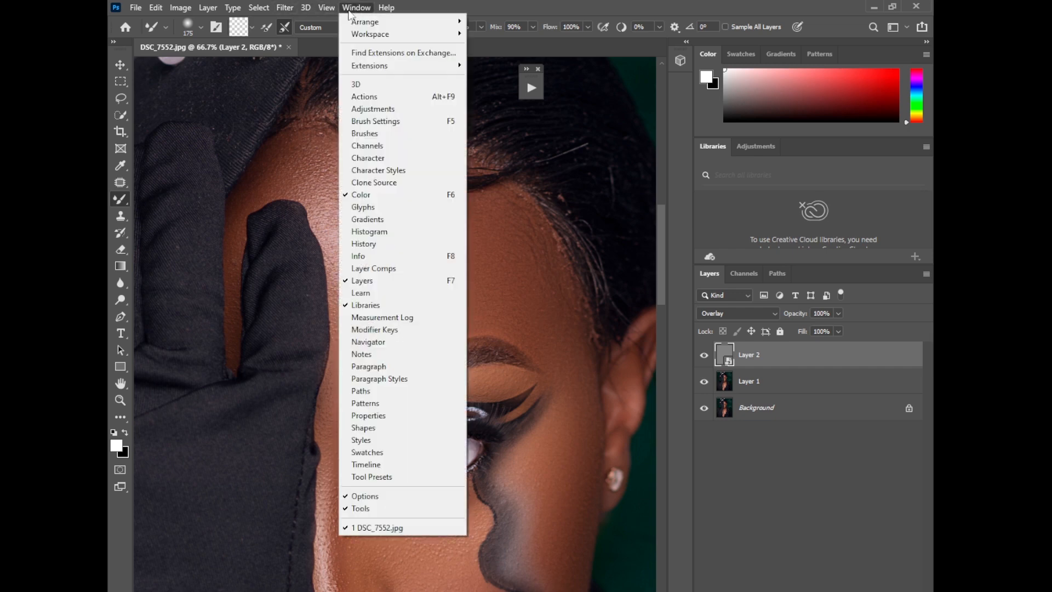
{"action": "left_click", "coordinate": [284, 7]}
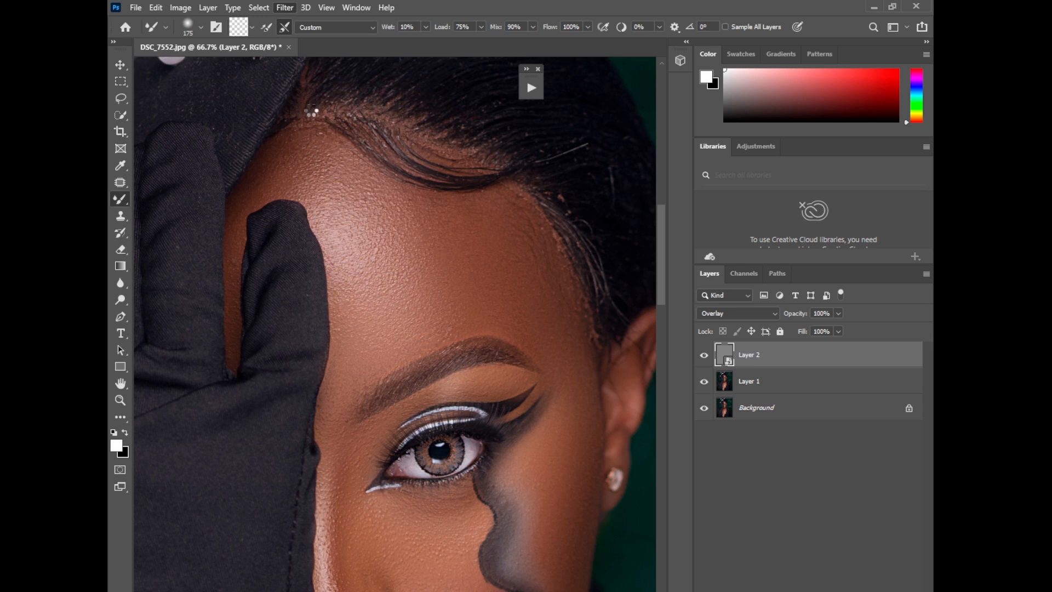
{"action": "left_click", "coordinate": [284, 7]}
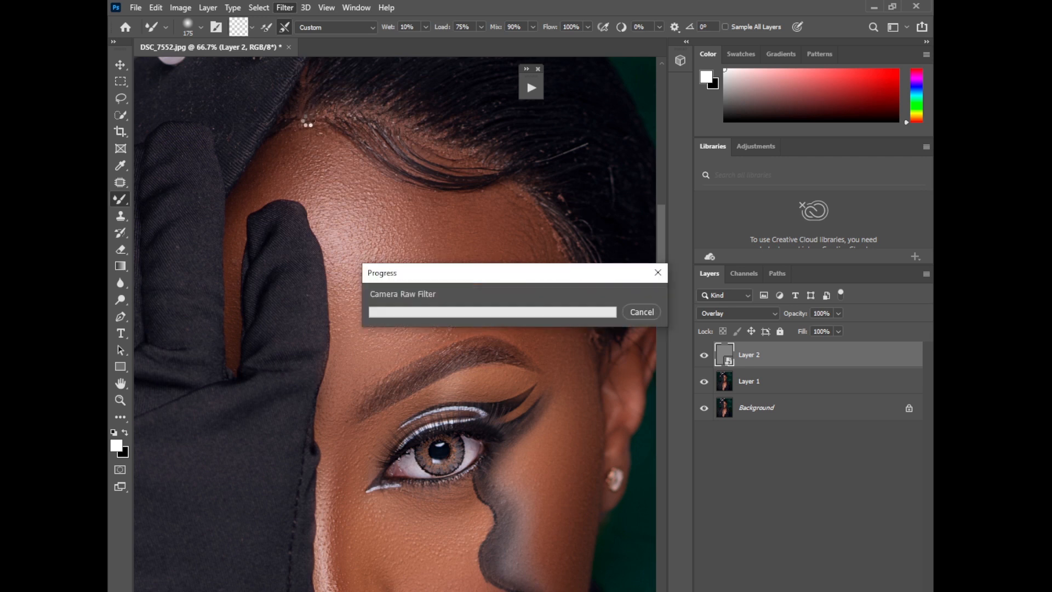
{"action": "mouse_move", "coordinate": [396, 322]}
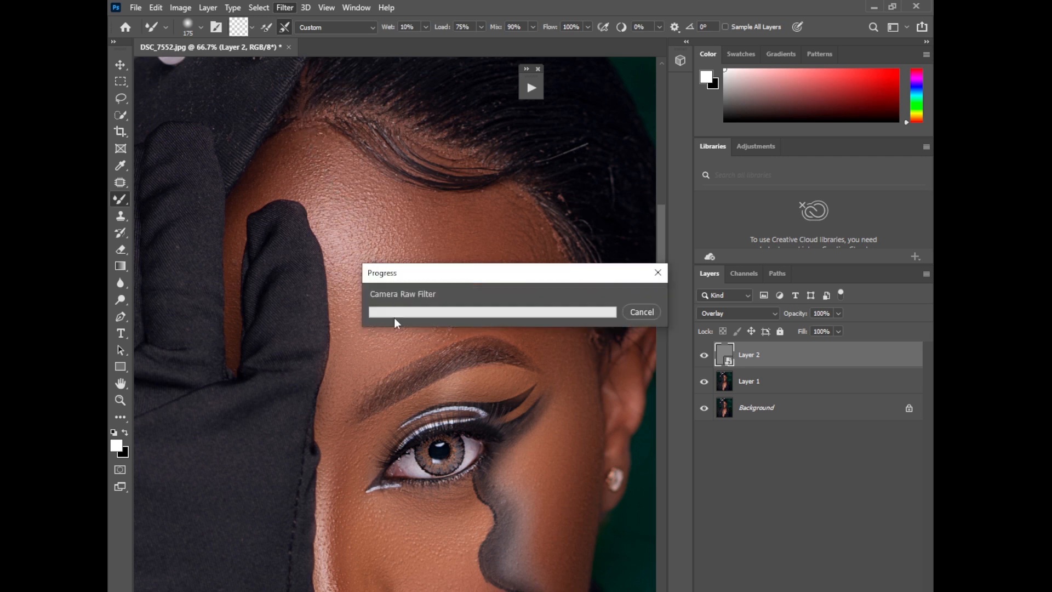
{"action": "mouse_move", "coordinate": [449, 330]}
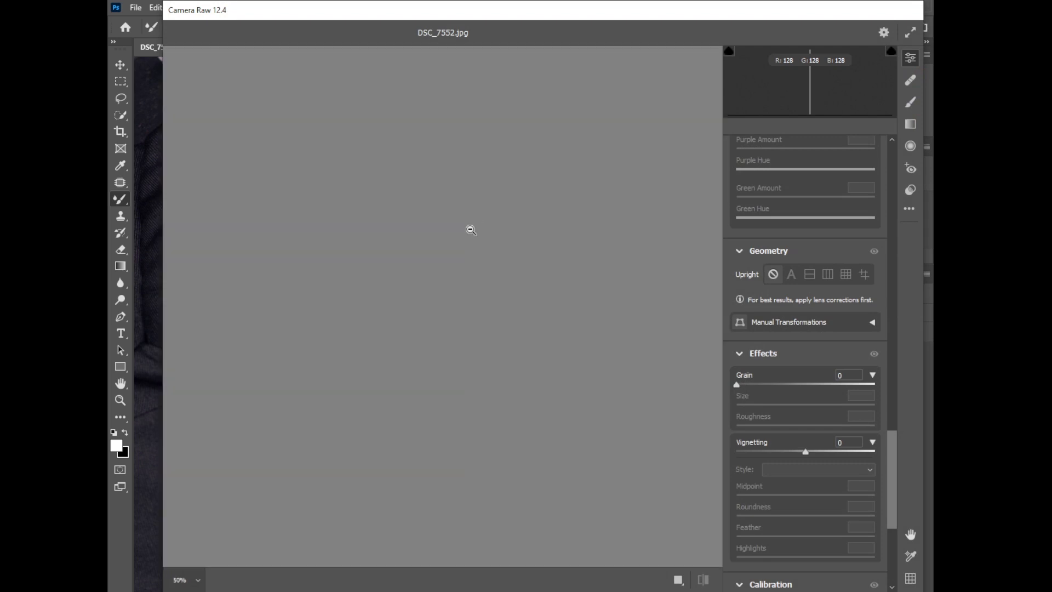
Set Camera Raw grain to 60 with Size about 34 and Roughness about 46.
{"action": "left_click_drag", "start_coordinate": [736, 385], "coordinate": [758, 385]}
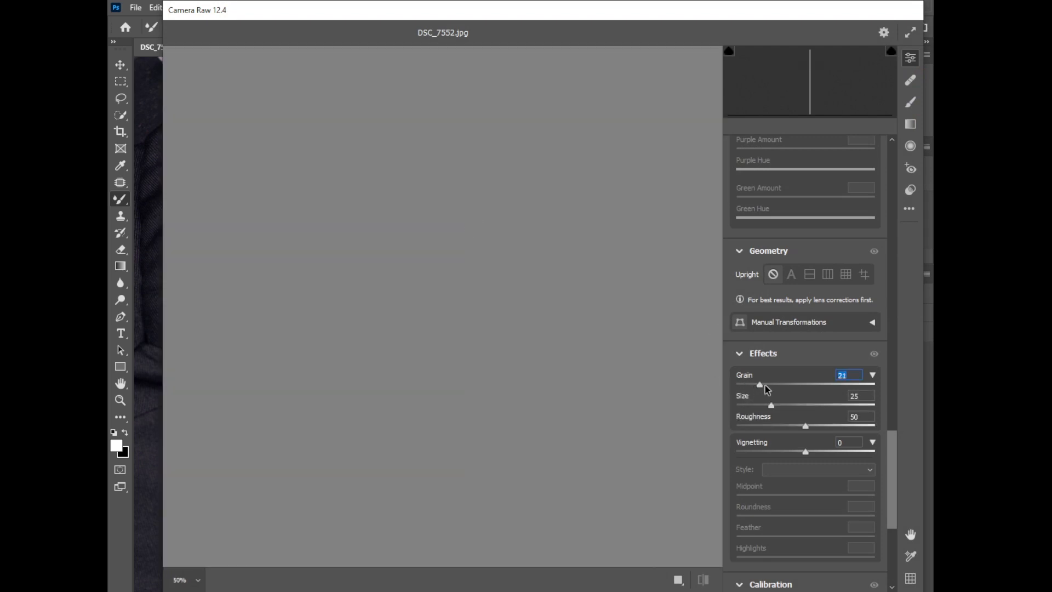
{"action": "left_click_drag", "start_coordinate": [759, 384], "coordinate": [803, 385]}
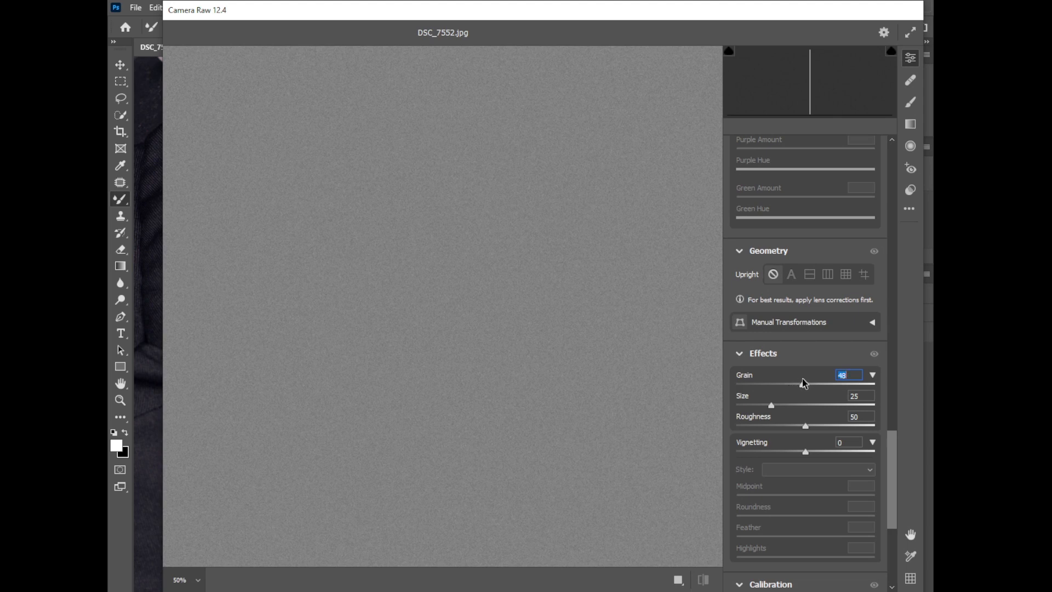
{"action": "left_click_drag", "start_coordinate": [799, 384], "coordinate": [819, 384]}
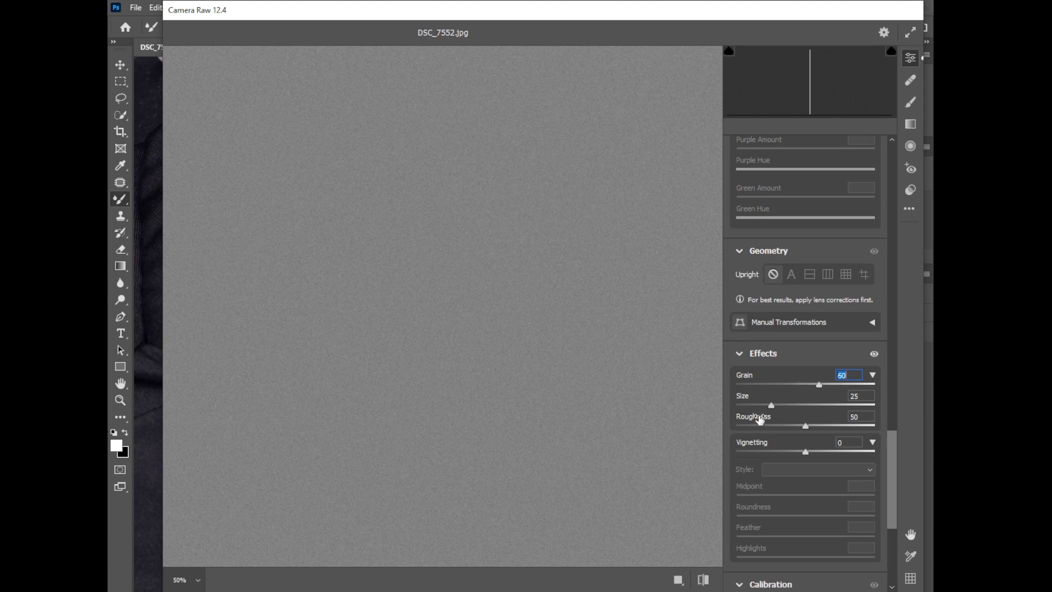
{"action": "left_click_drag", "start_coordinate": [772, 404], "coordinate": [786, 405]}
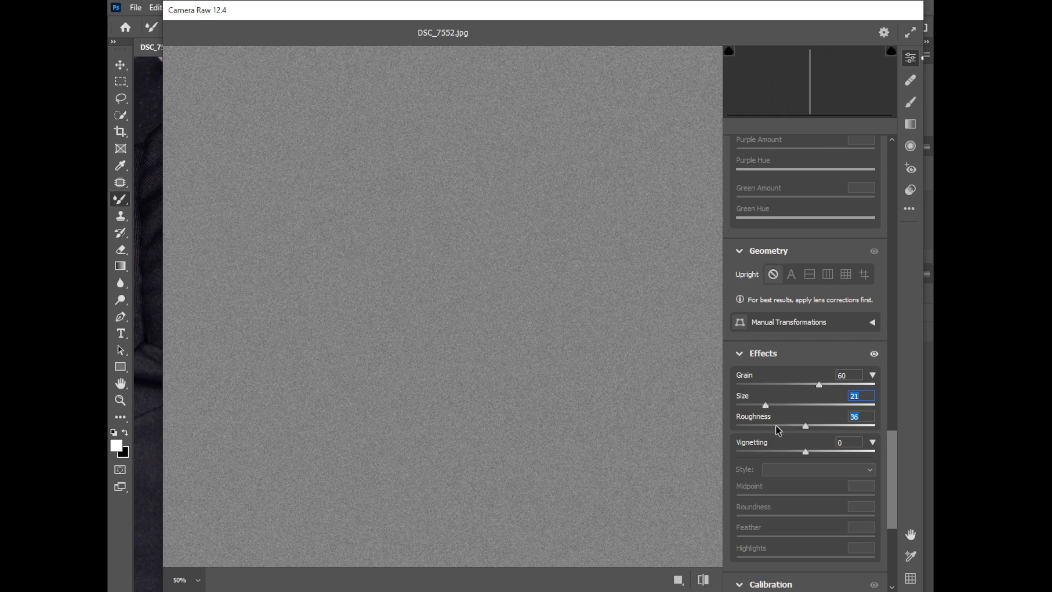
{"action": "left_click_drag", "start_coordinate": [805, 425], "coordinate": [815, 423]}
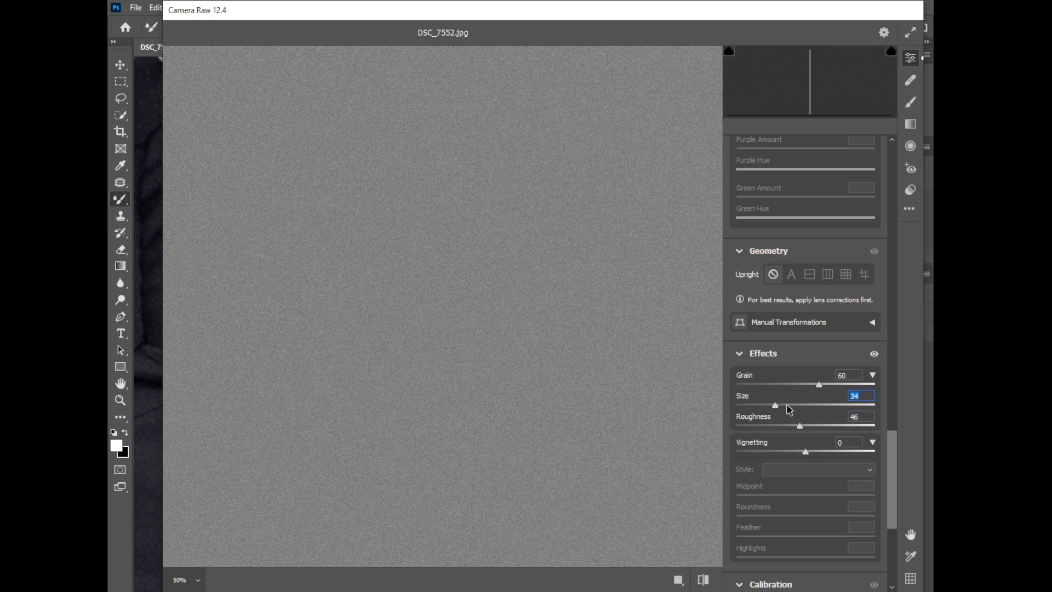
{"action": "left_click_drag", "start_coordinate": [774, 405], "coordinate": [791, 405]}
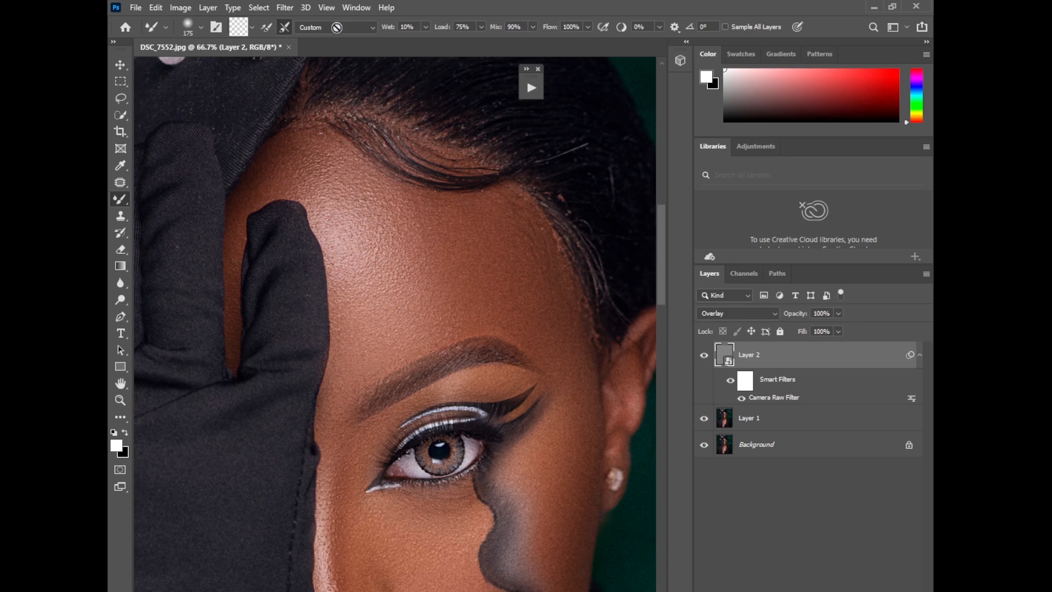
{"action": "left_click", "coordinate": [284, 8]}
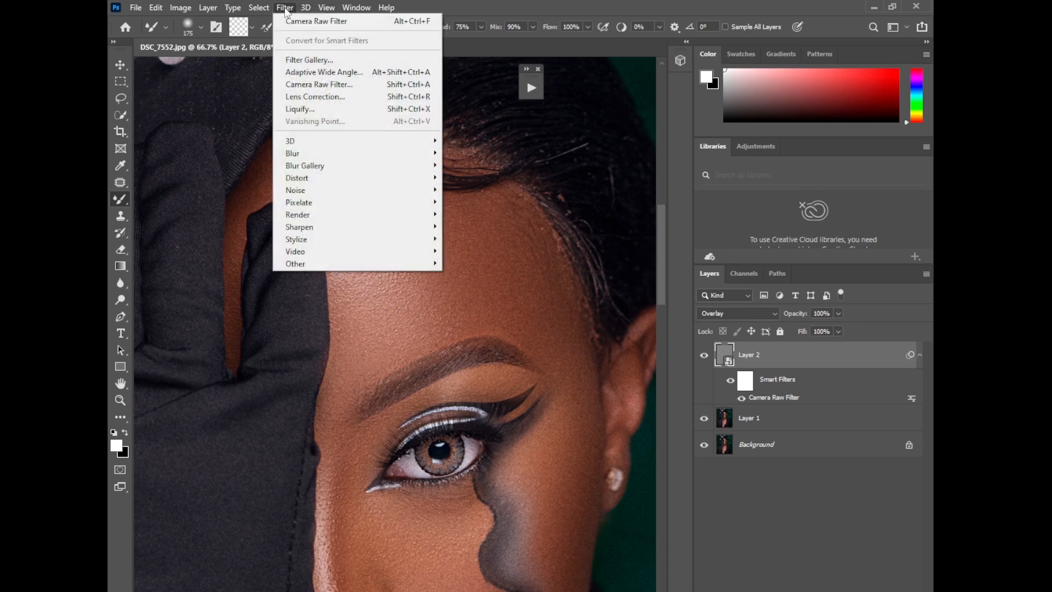
{"action": "mouse_move", "coordinate": [297, 239]}
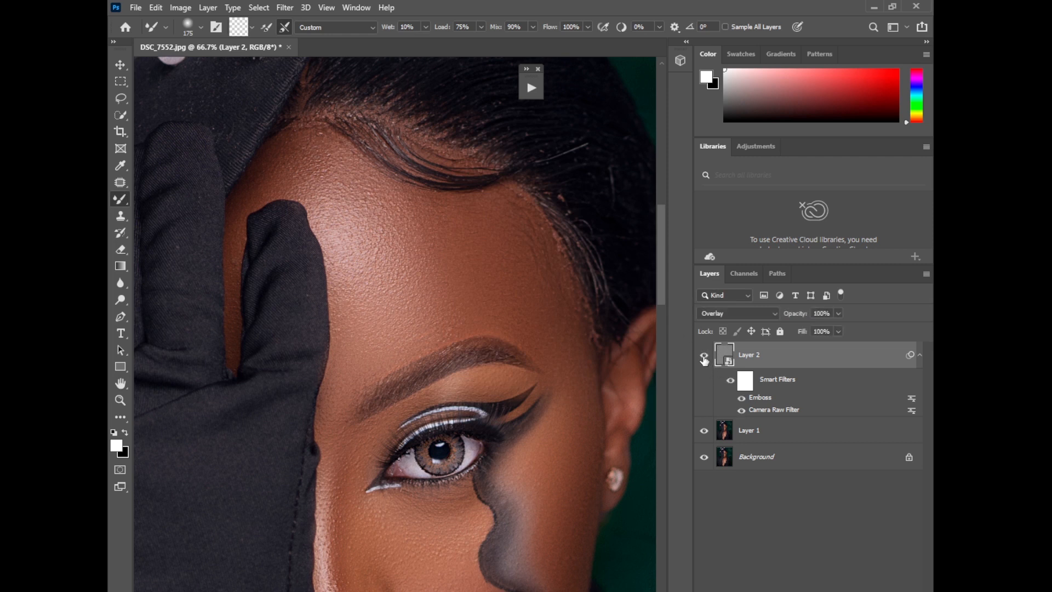
{"action": "left_click", "coordinate": [703, 354]}
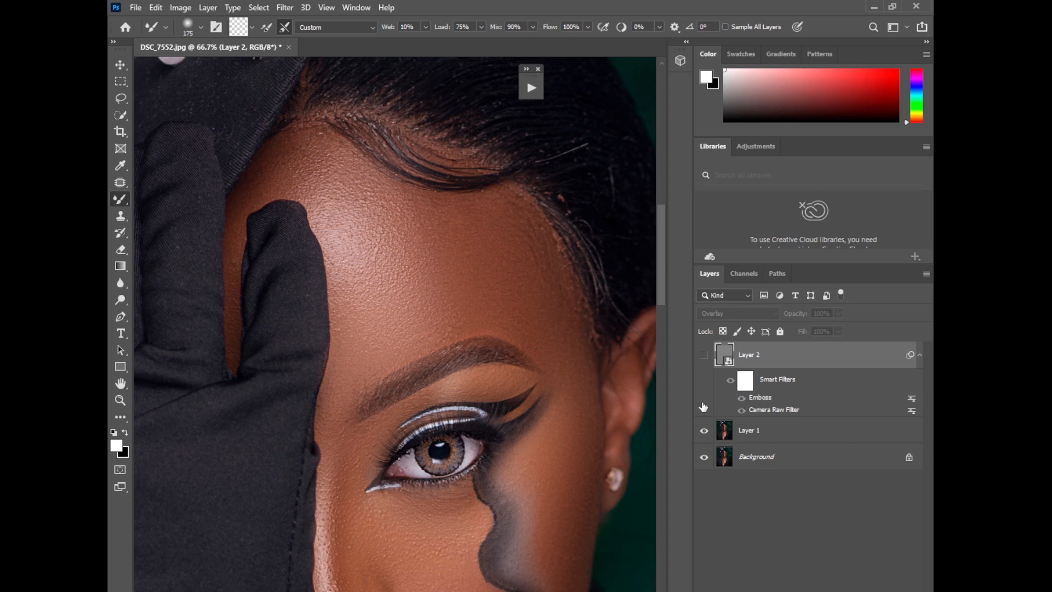
{"action": "left_click", "coordinate": [703, 354]}
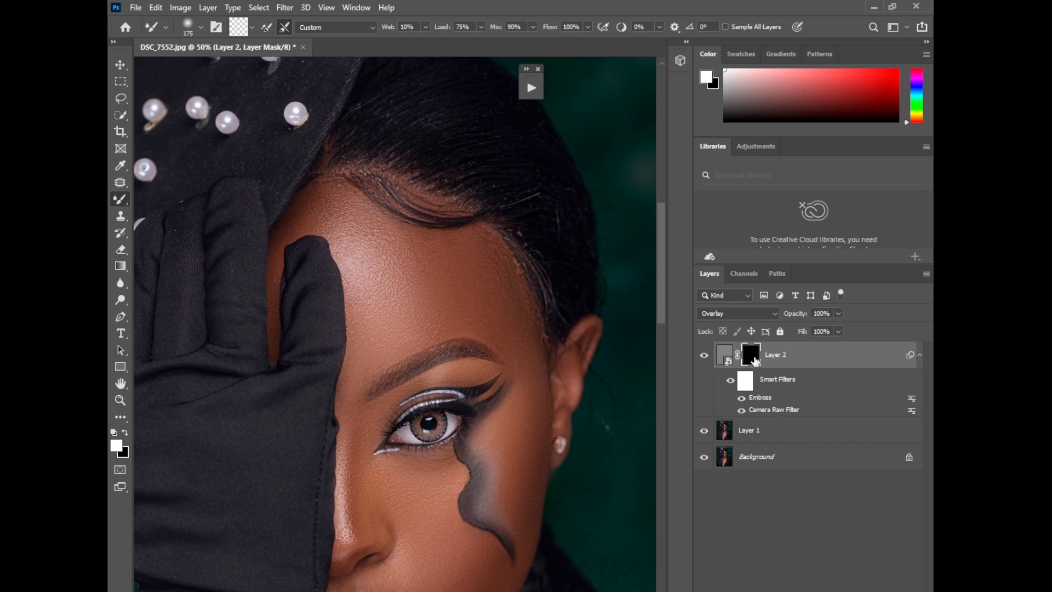
{"action": "mouse_move", "coordinate": [743, 343]}
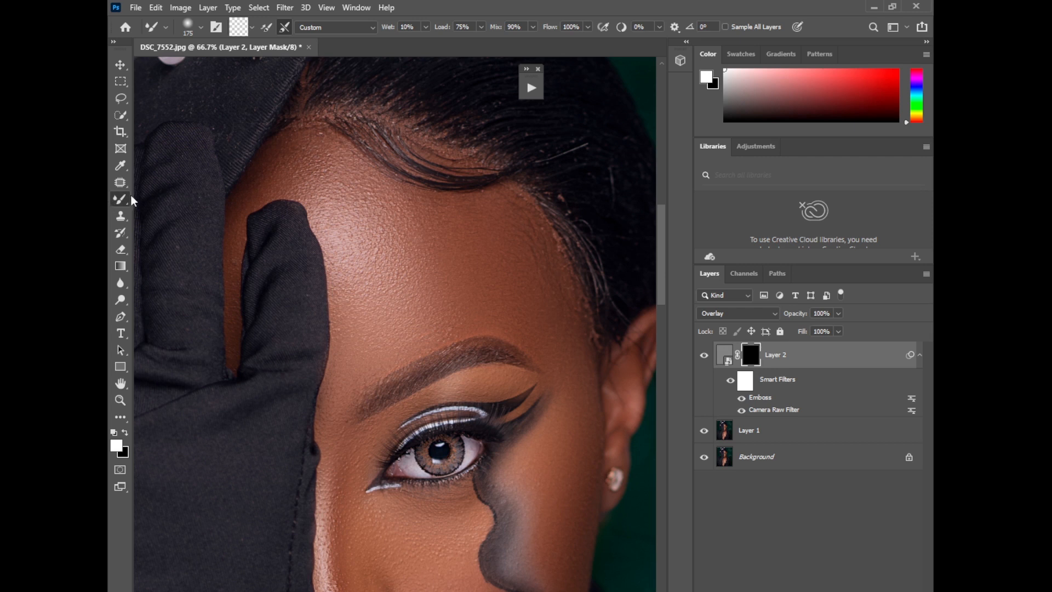
With a black mask on Layer 2, paint white with the Brush over cheek, temple and chest skin.
{"action": "right_click", "coordinate": [120, 198]}
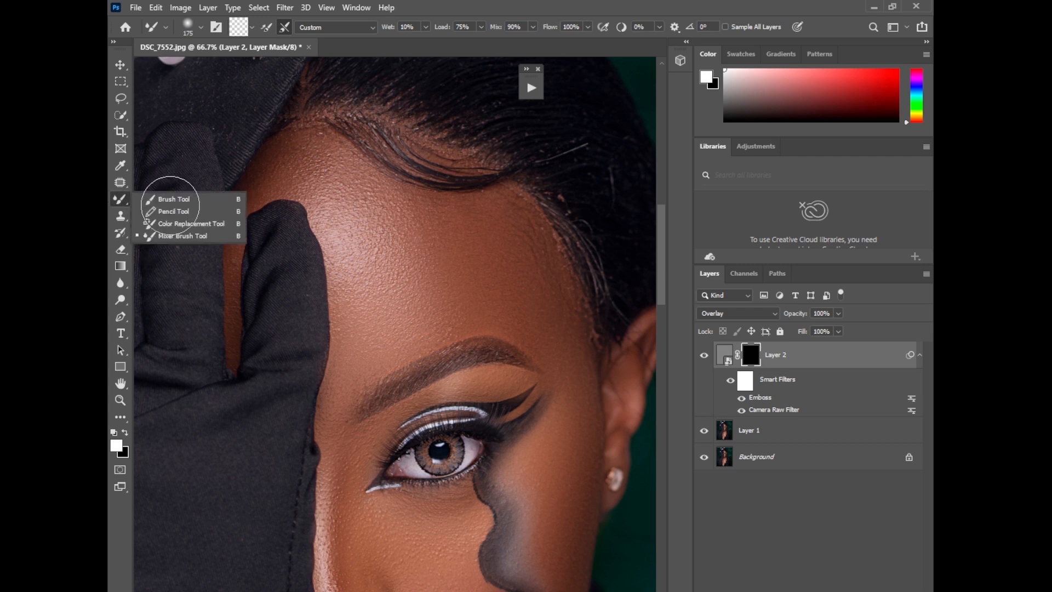
{"action": "left_click", "coordinate": [172, 198]}
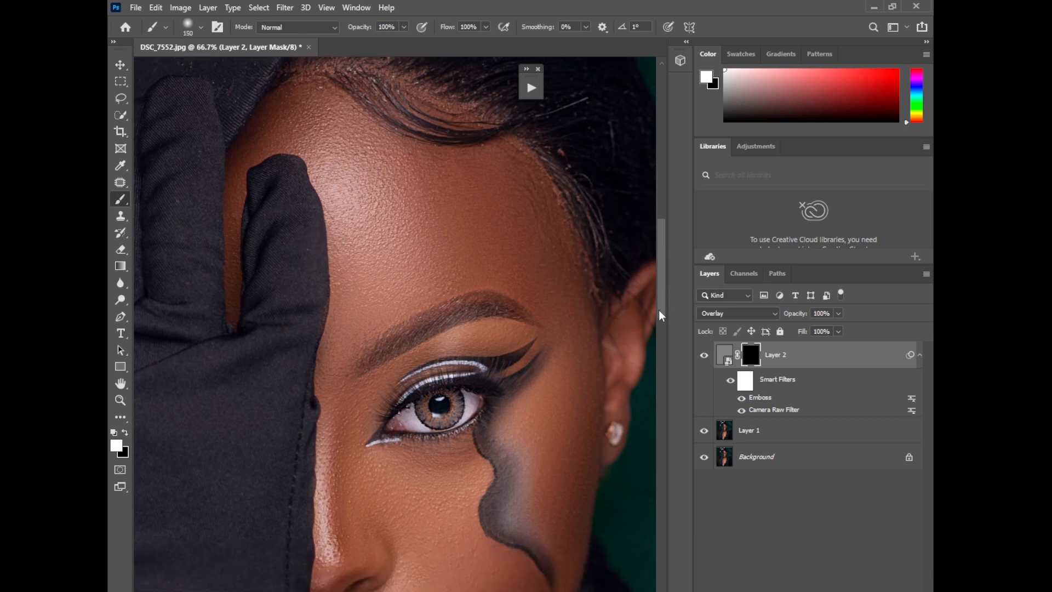
{"action": "scroll", "scroll_direction": "down", "scroll_amount": 3}
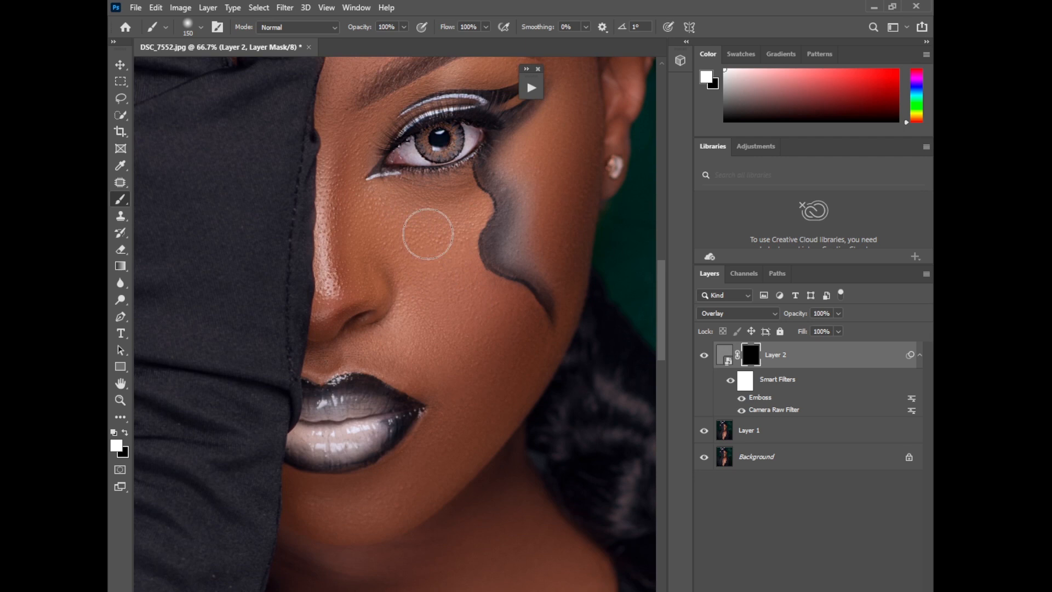
{"action": "mouse_move", "coordinate": [449, 302]}
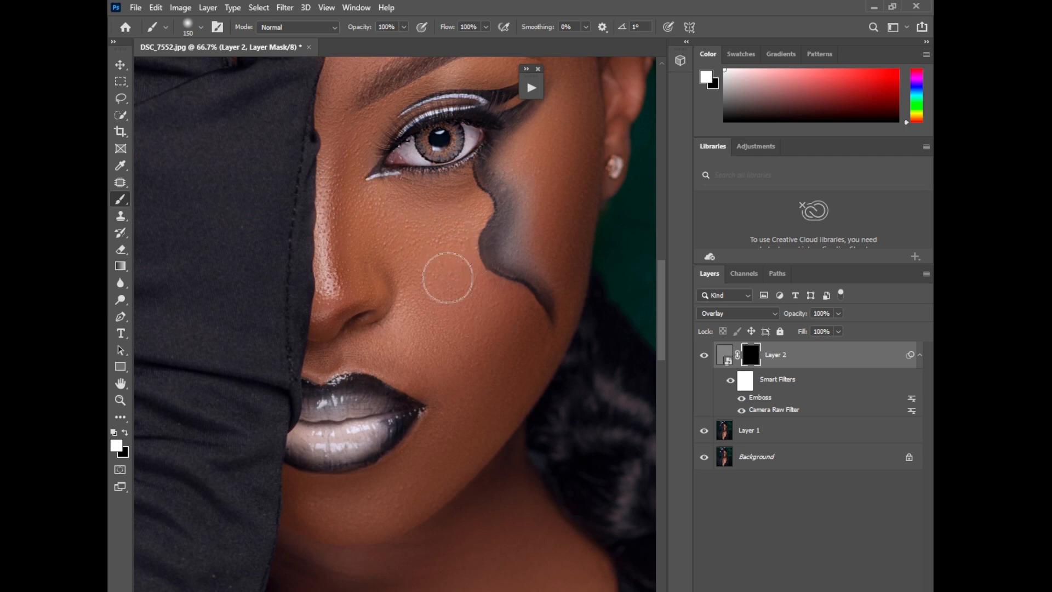
{"action": "mouse_move", "coordinate": [560, 213]}
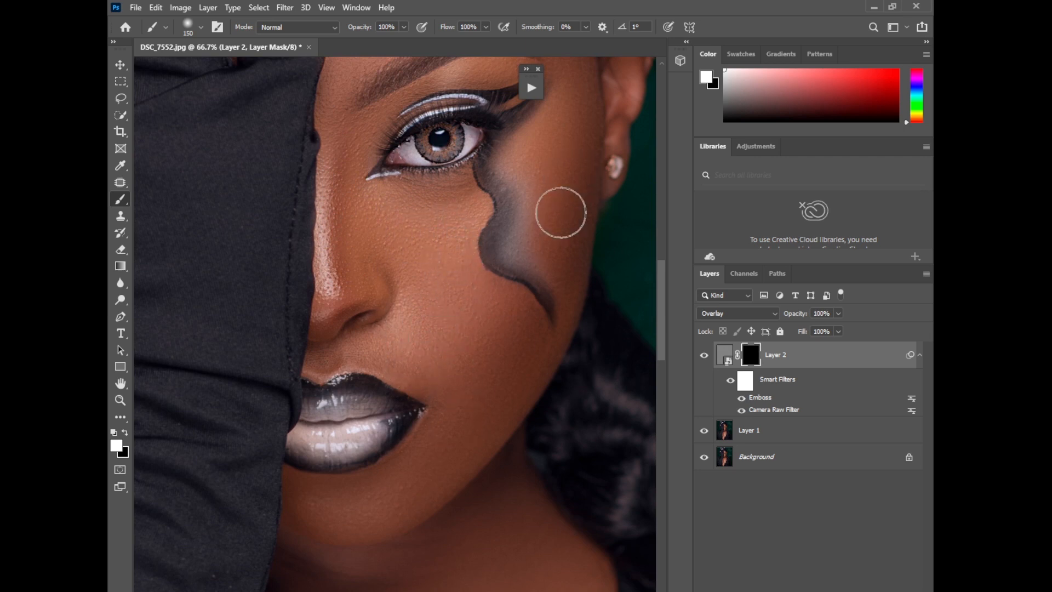
{"action": "mouse_move", "coordinate": [677, 316]}
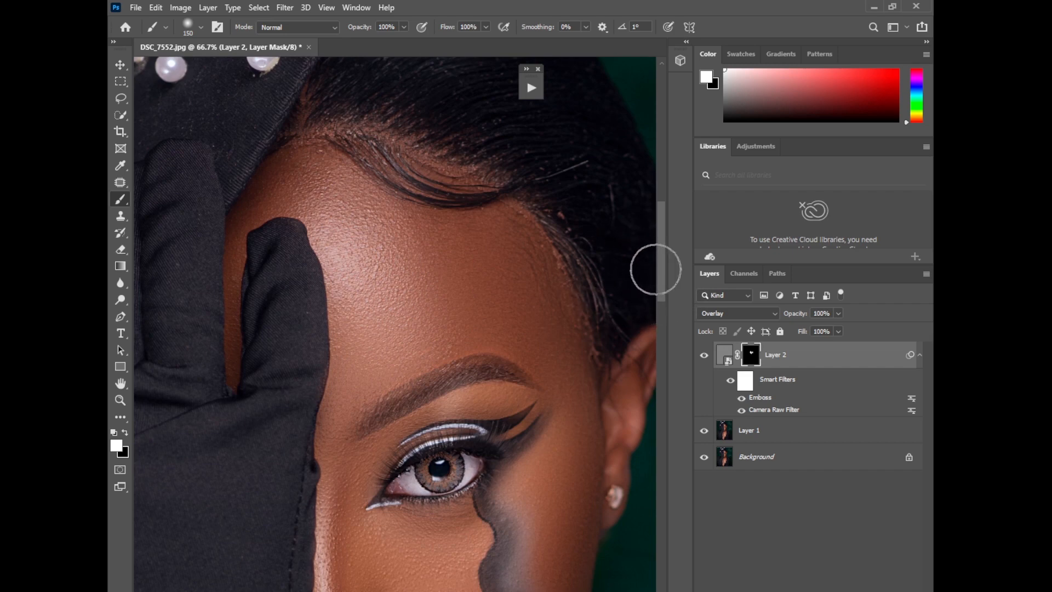
{"action": "mouse_move", "coordinate": [654, 290]}
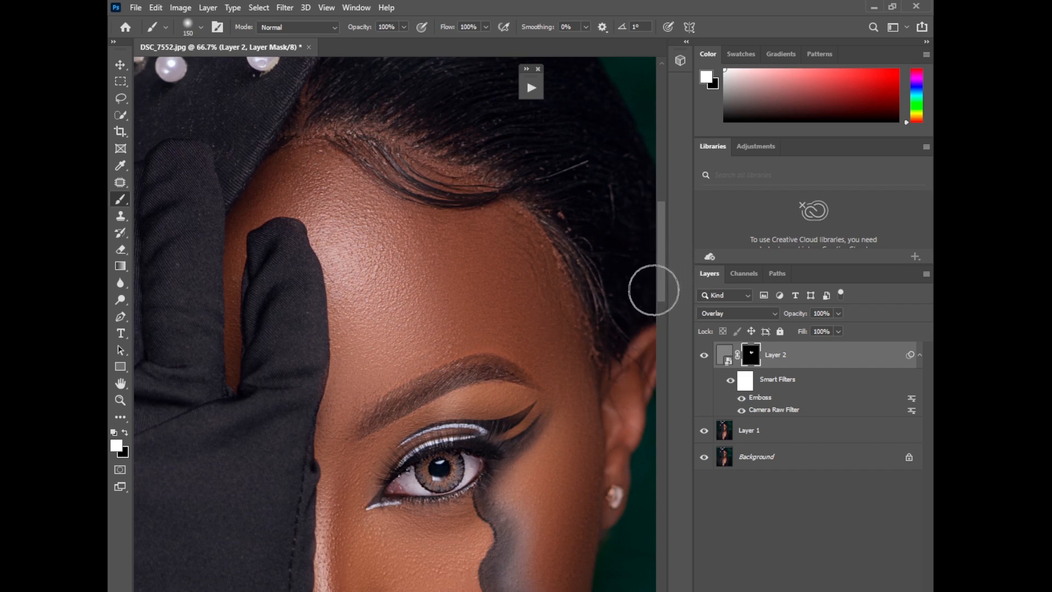
{"action": "mouse_move", "coordinate": [658, 294]}
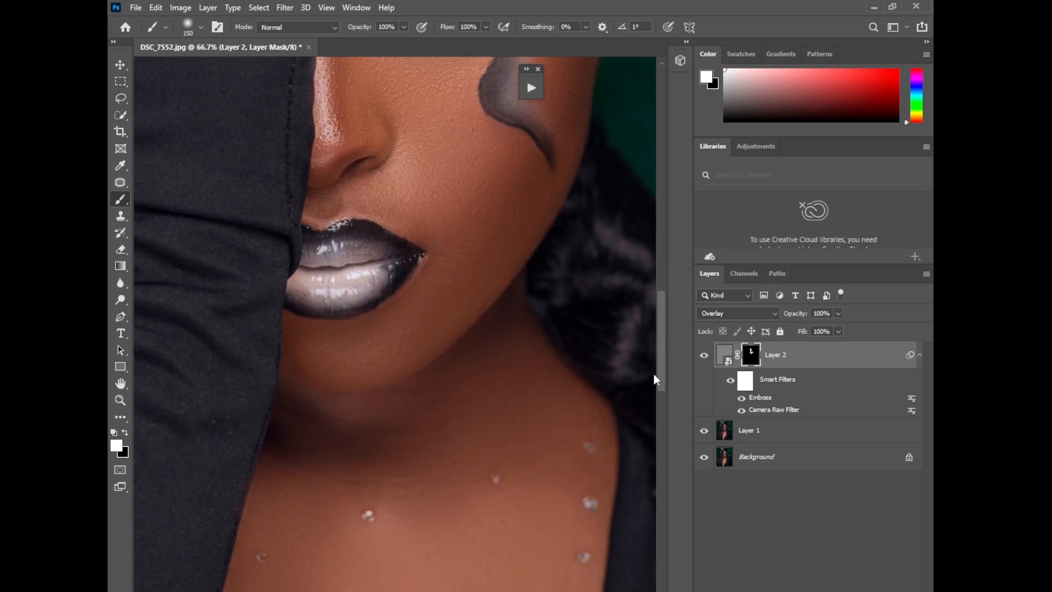
{"action": "mouse_move", "coordinate": [663, 362]}
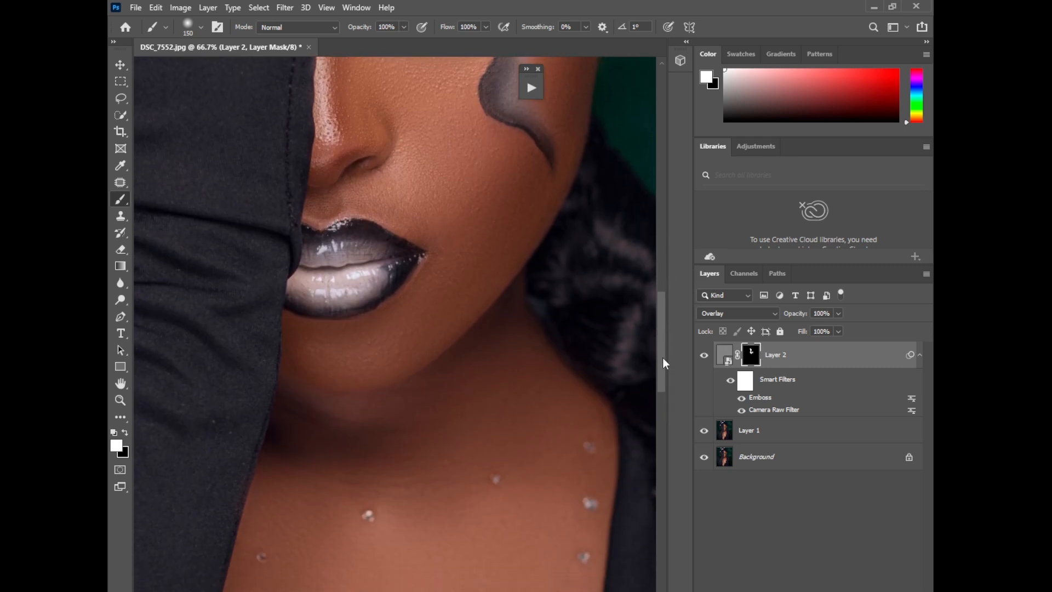
{"action": "scroll", "scroll_direction": "down", "scroll_amount": 3}
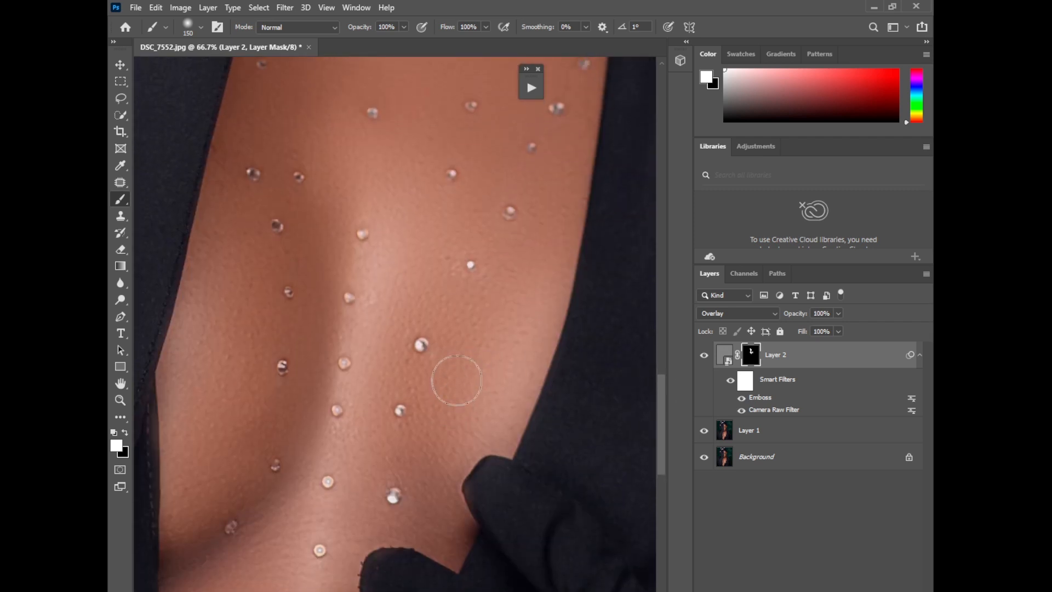
{"action": "mouse_move", "coordinate": [476, 387]}
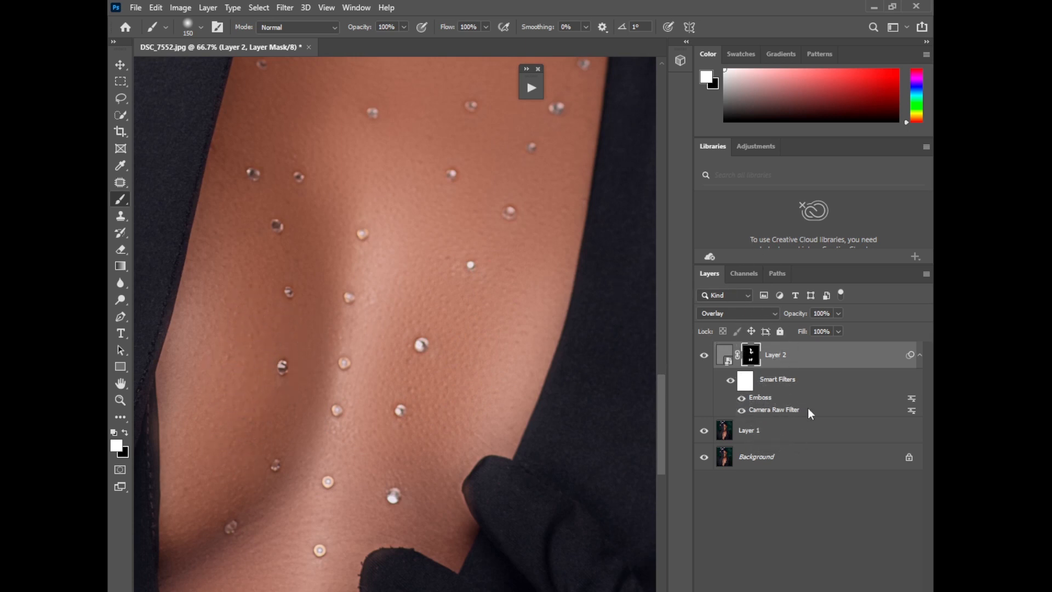
{"action": "double_click", "coordinate": [772, 408]}
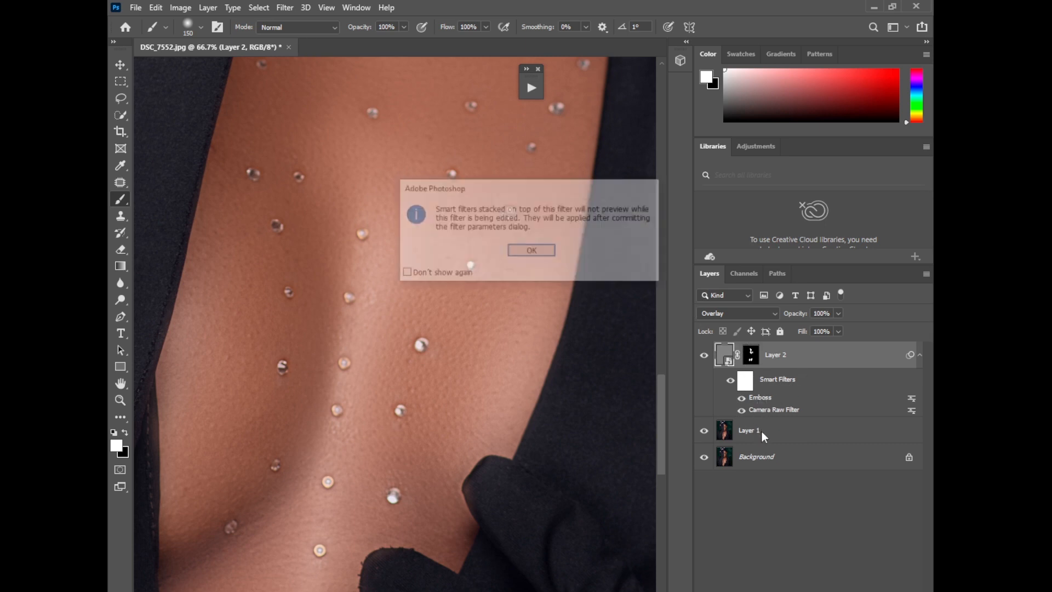
Dismiss the stacked filters warning and nudge the grain roughness in Camera Raw (size now 40).
{"action": "left_click", "coordinate": [530, 250]}
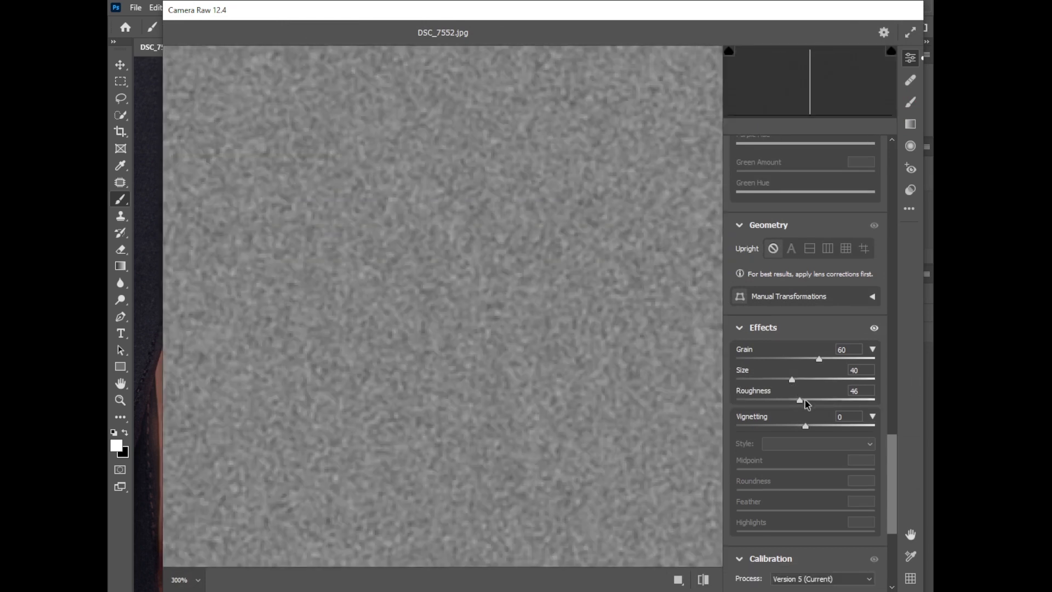
{"action": "left_click_drag", "start_coordinate": [799, 400], "coordinate": [842, 399]}
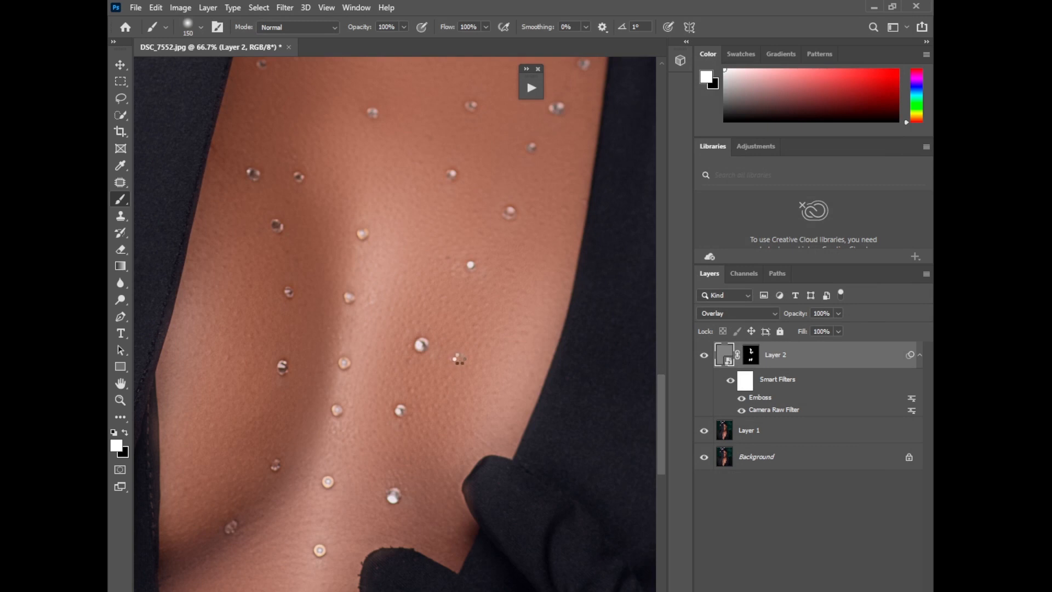
{"action": "mouse_move", "coordinate": [462, 347]}
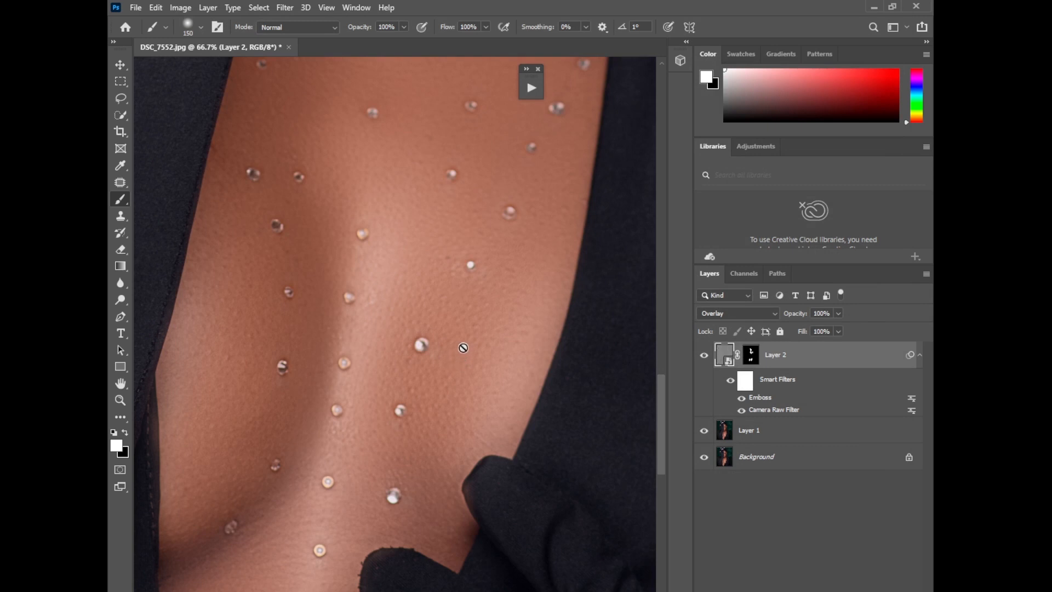
Target Layer 2's mask and paint texture over the forehead and hairline, toggling visibility to compare.
{"action": "left_click", "coordinate": [749, 354]}
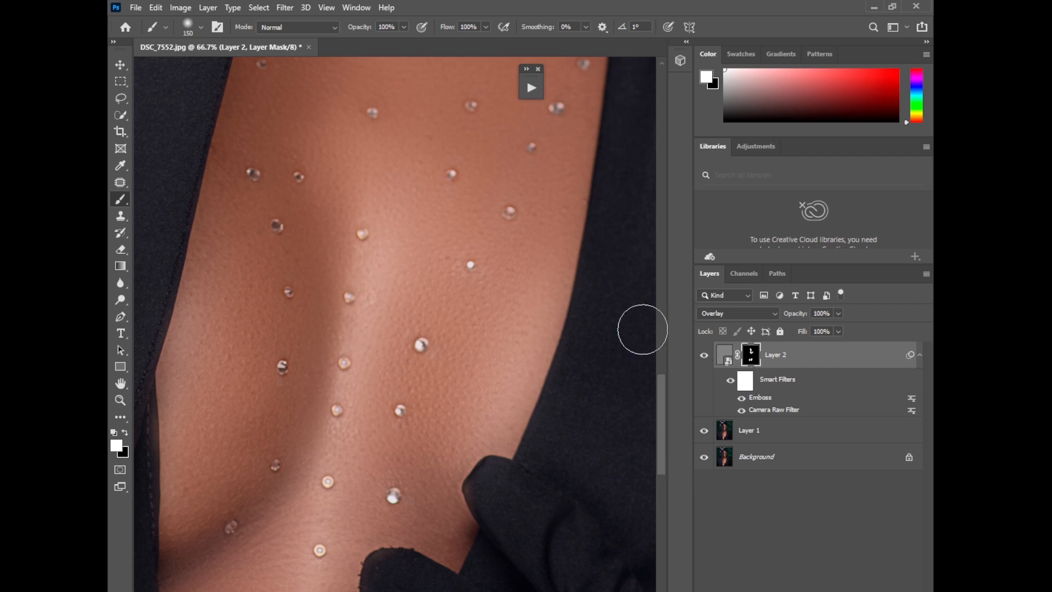
{"action": "mouse_move", "coordinate": [243, 287]}
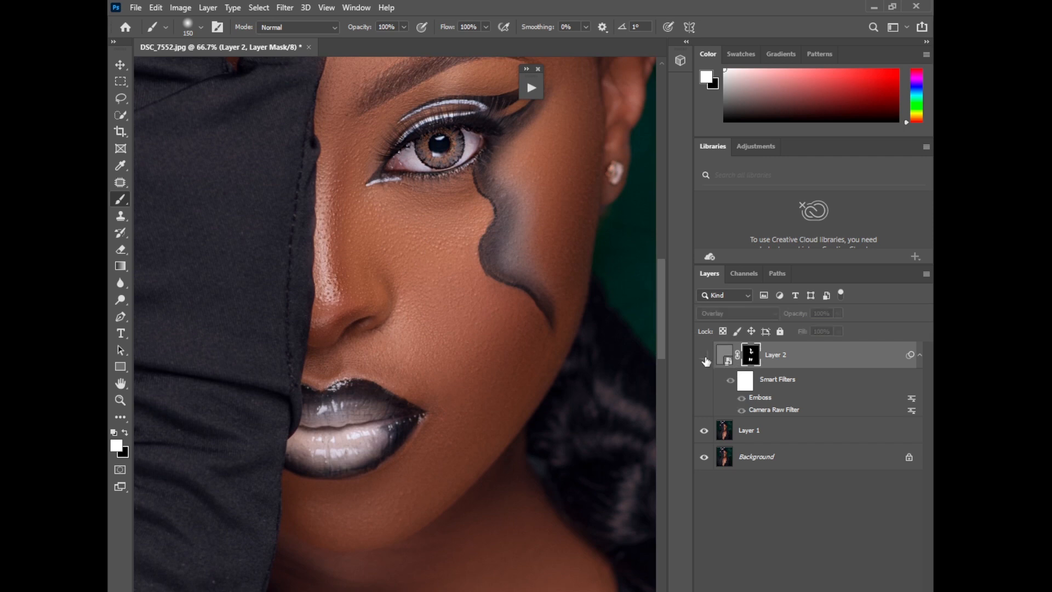
{"action": "left_click", "coordinate": [703, 354]}
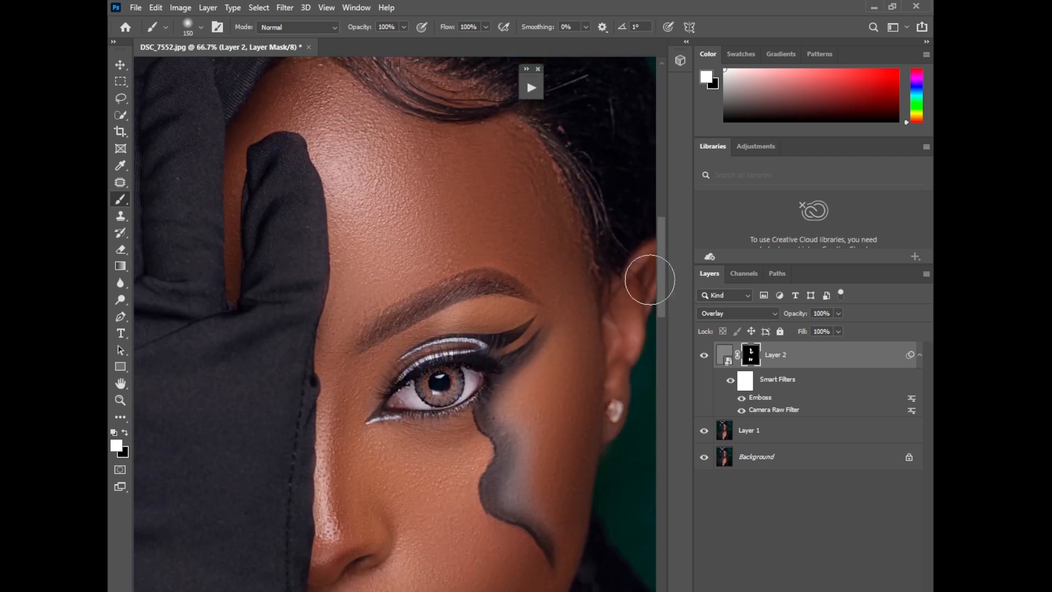
{"action": "mouse_move", "coordinate": [404, 222]}
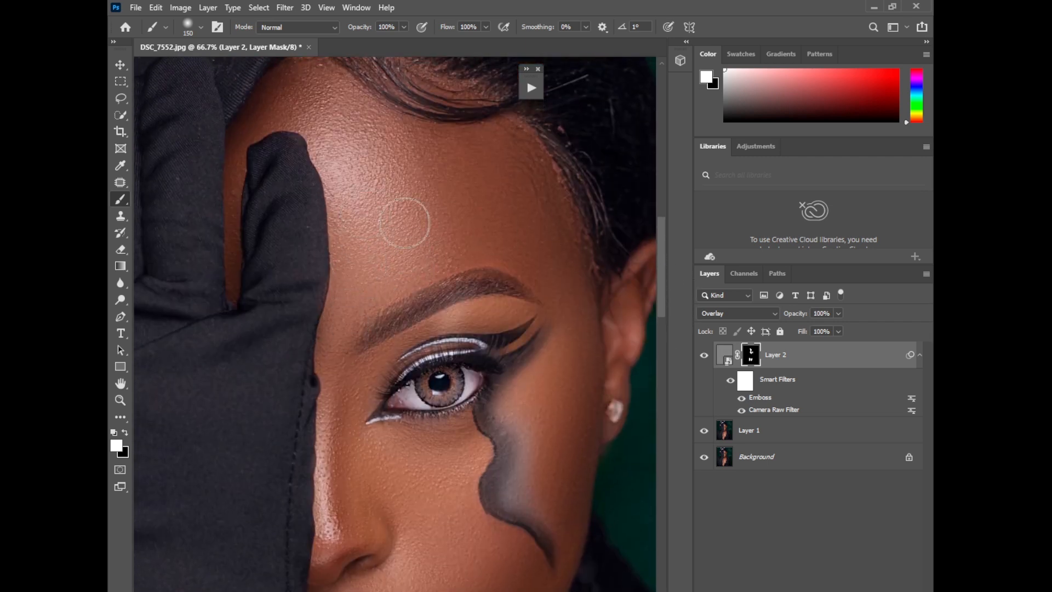
{"action": "mouse_move", "coordinate": [432, 213]}
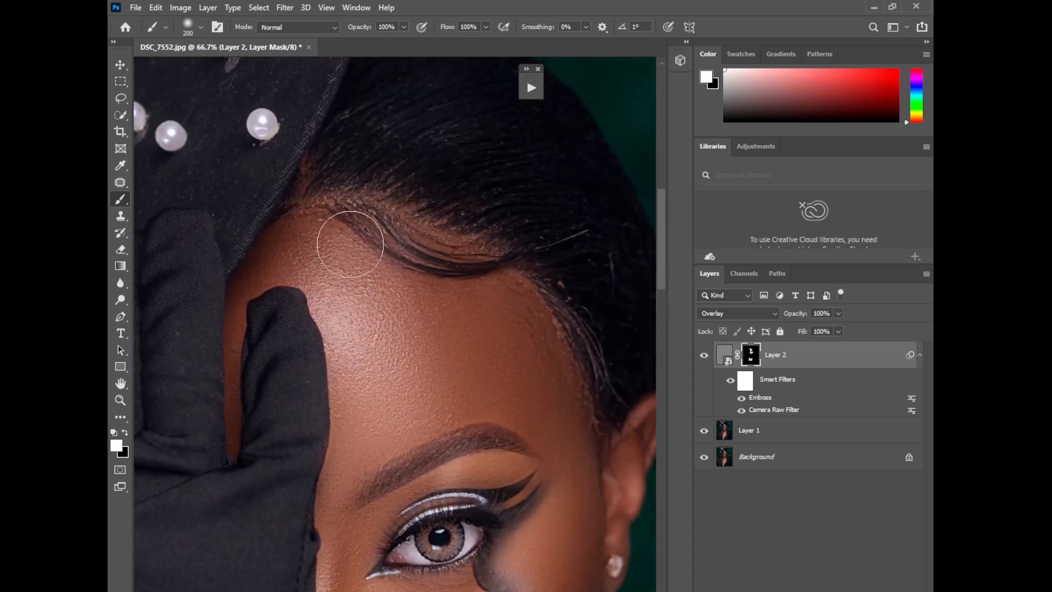
{"action": "mouse_move", "coordinate": [665, 287]}
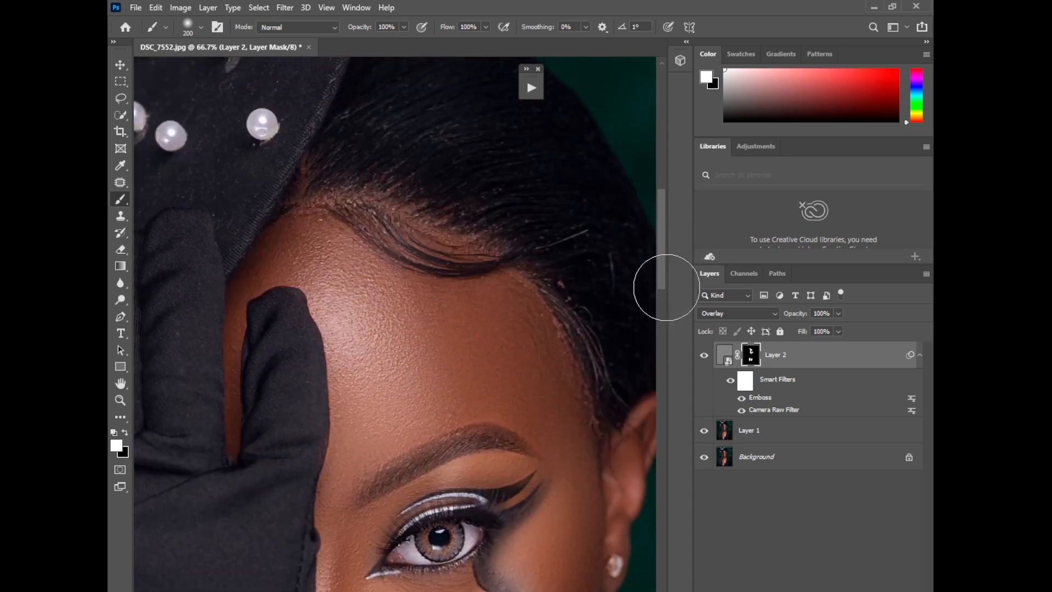
{"action": "scroll", "scroll_direction": "down", "scroll_amount": 3}
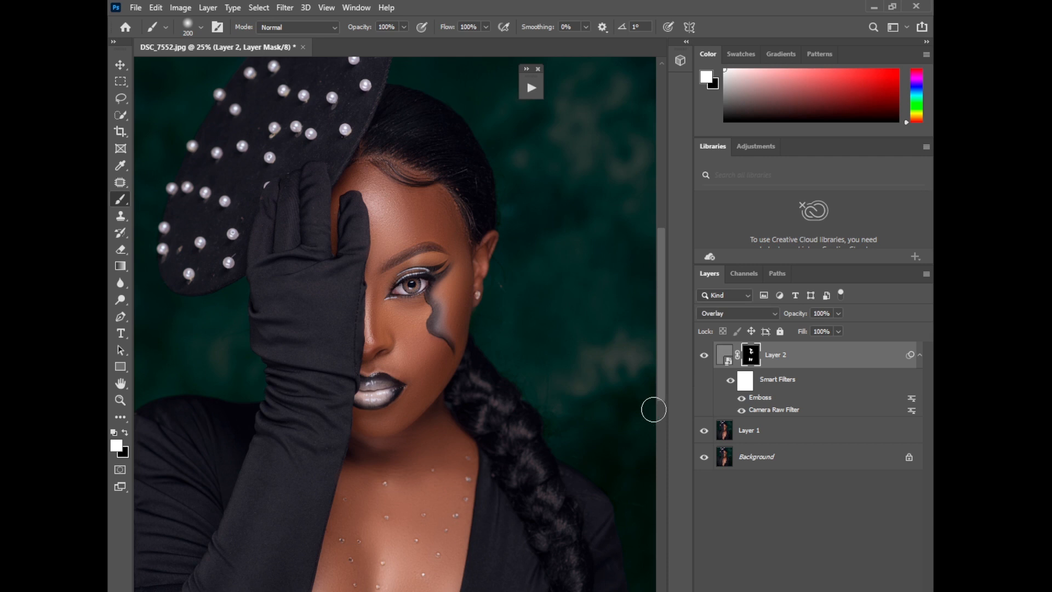
{"action": "mouse_move", "coordinate": [642, 420]}
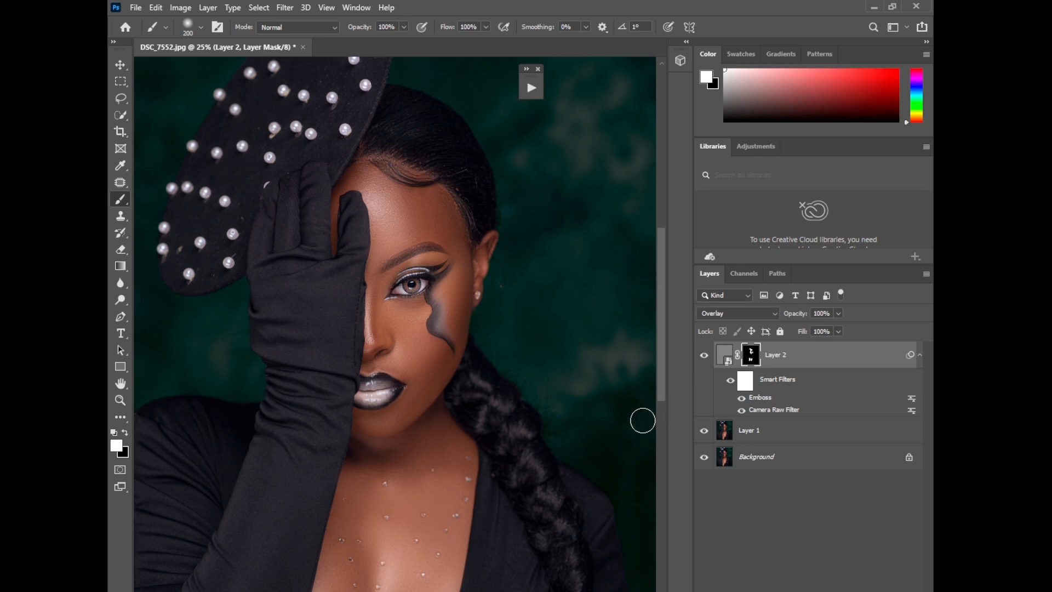